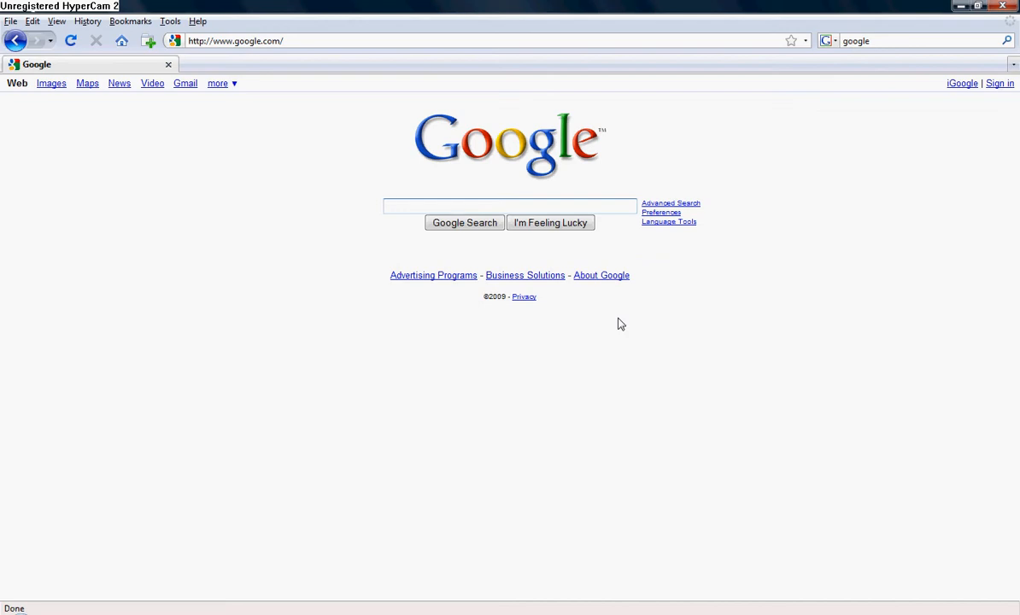
- Search Google for 'frets on fire wiki' using the search suggestion
left_click(509, 205)
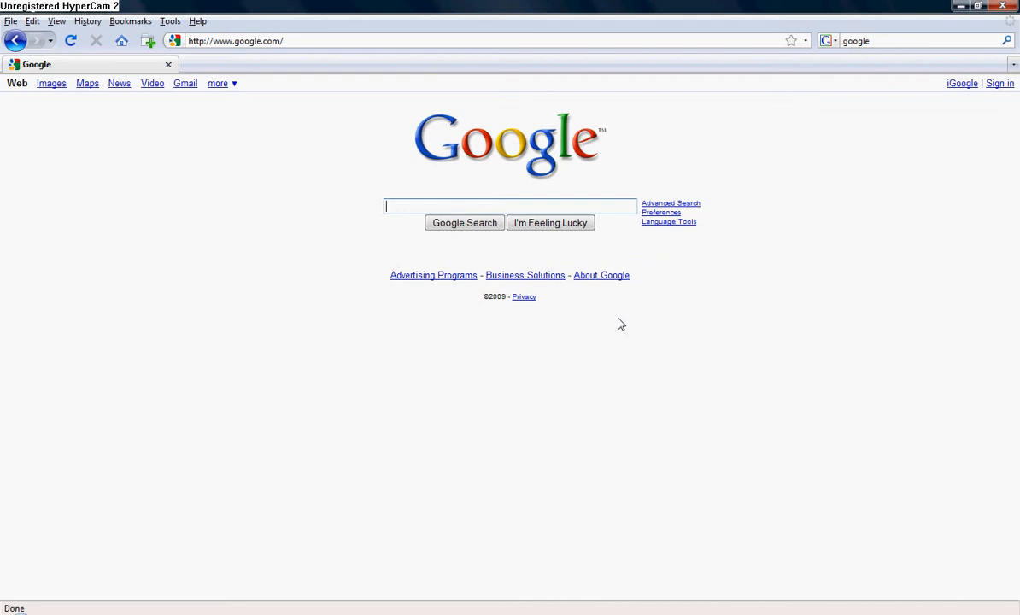
mouse_move(539, 316)
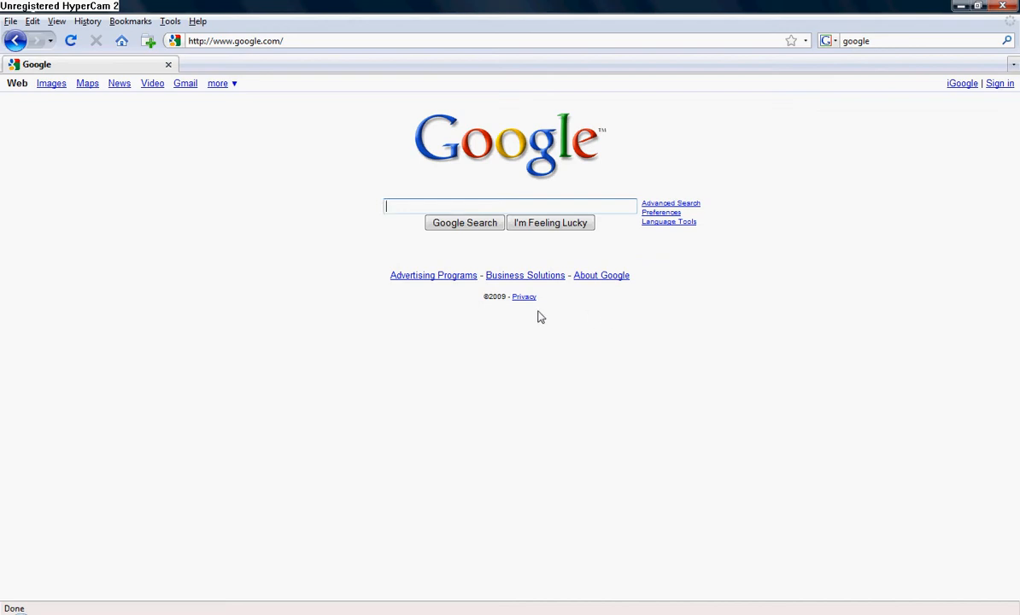
type("frets on")
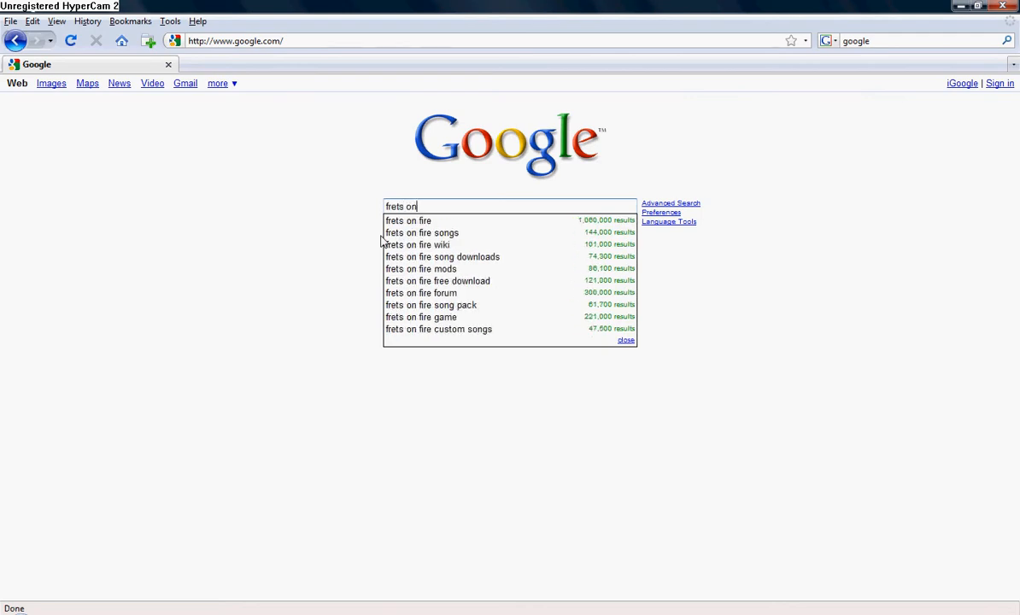
type("fire")
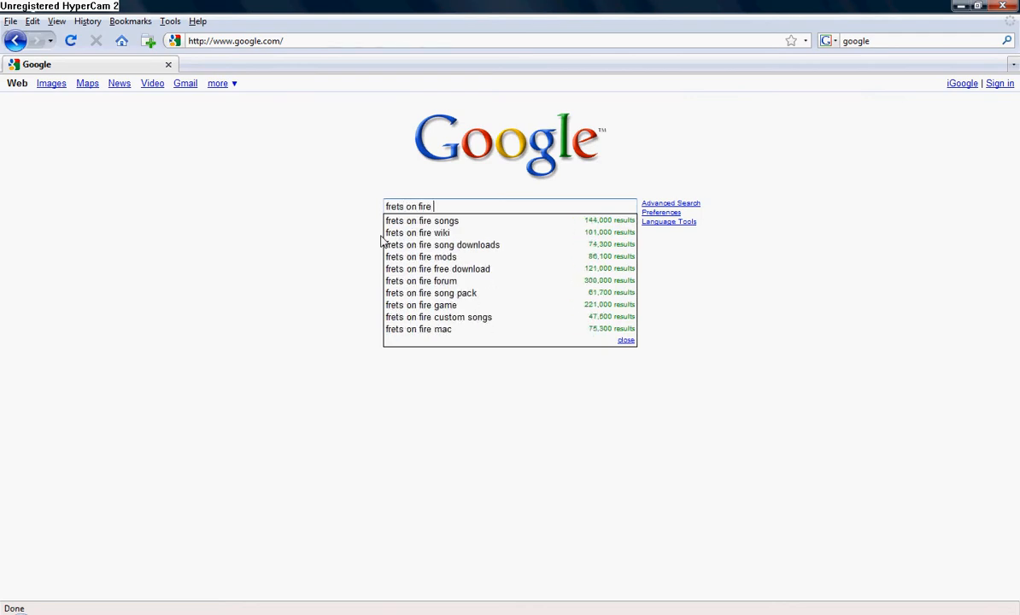
left_click(417, 232)
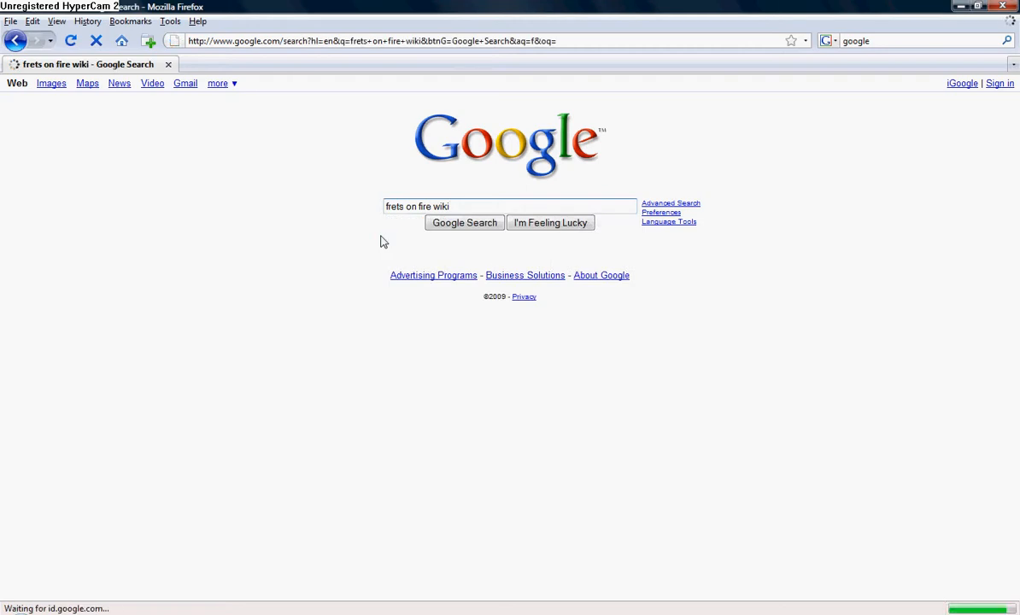
- Go to the Frets On Fire Wiki result and follow the Alarian Mod link under popular mods
left_click(465, 222)
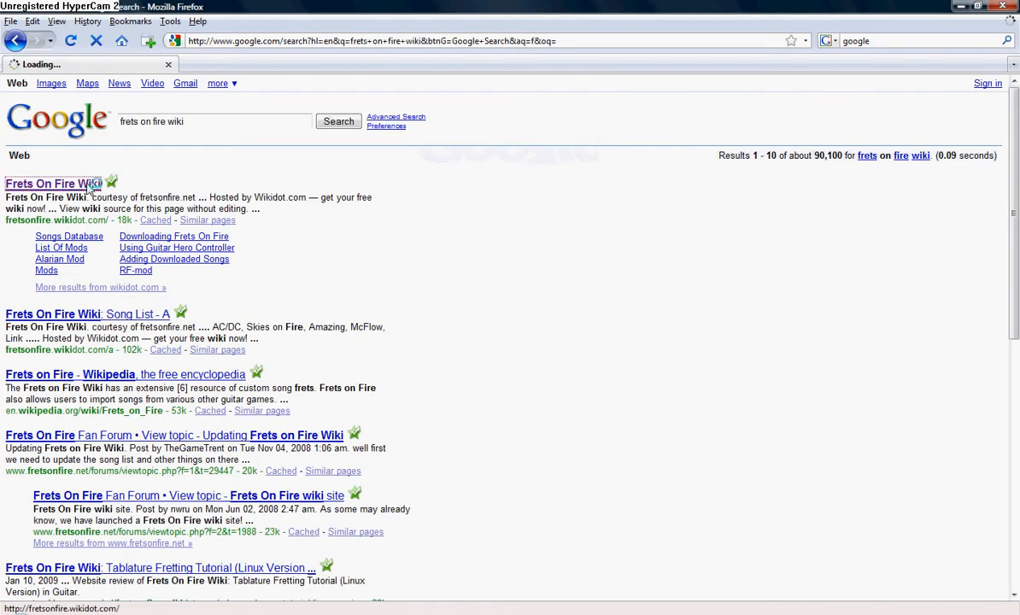
left_click(52, 183)
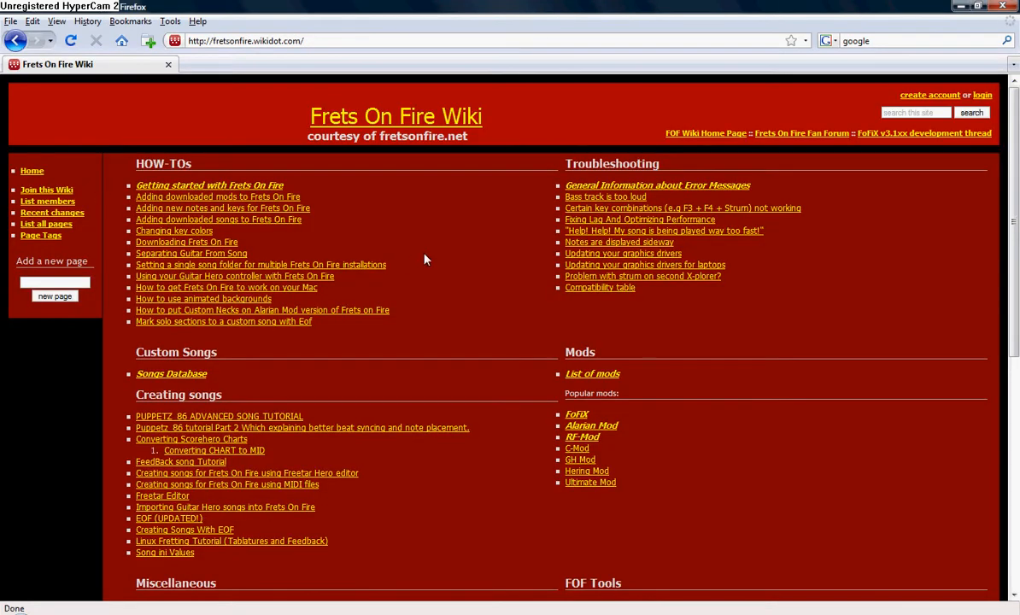
scroll("down", 3)
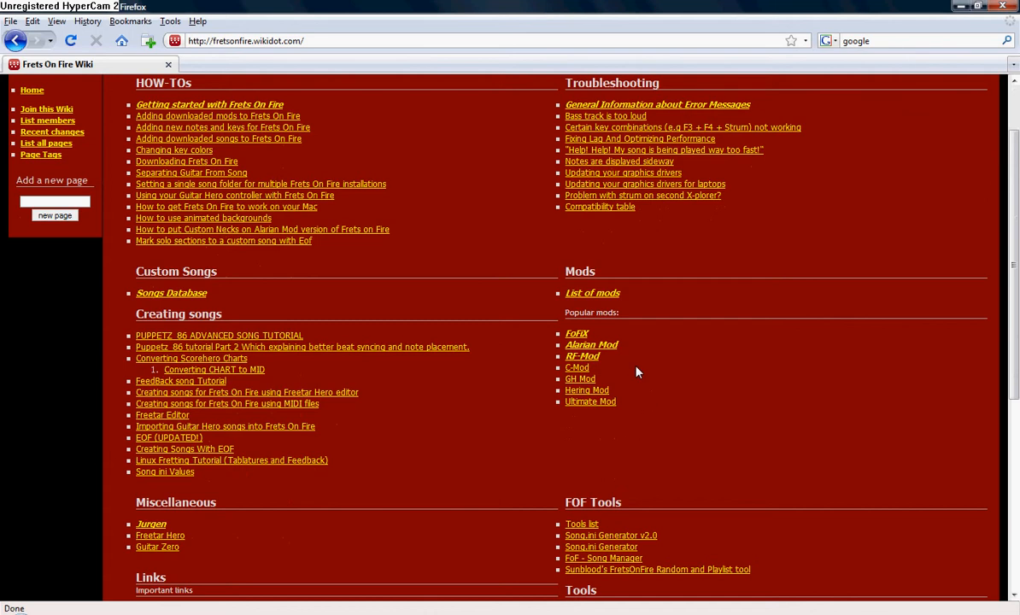
mouse_move(579, 414)
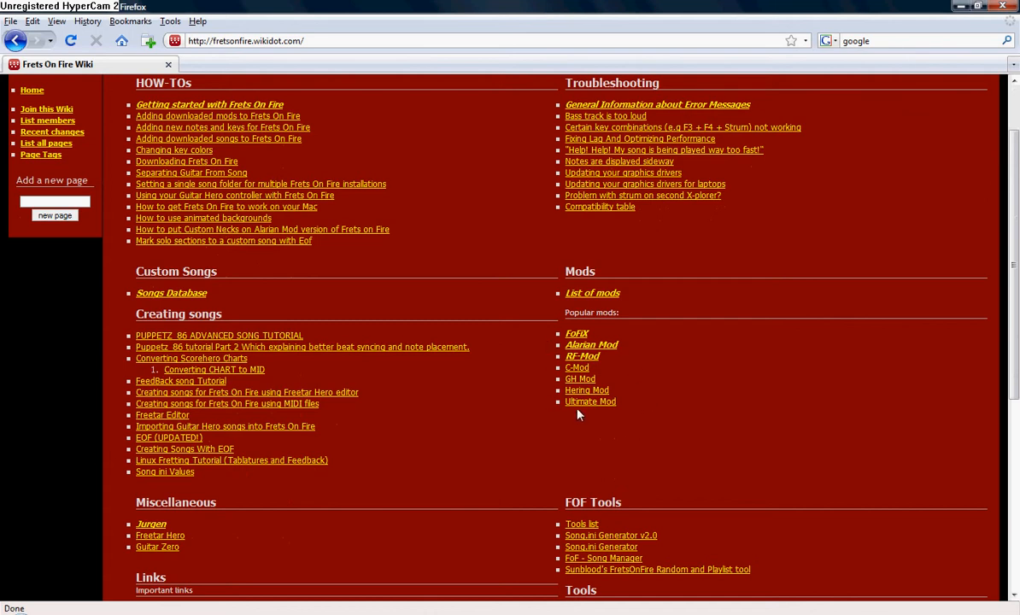
mouse_move(584, 348)
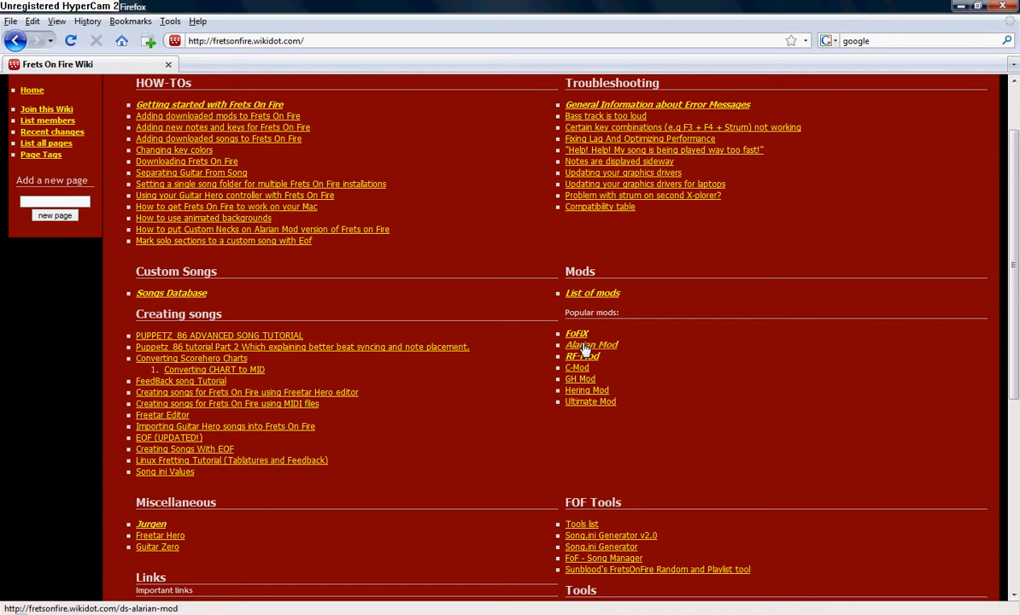
left_click(591, 345)
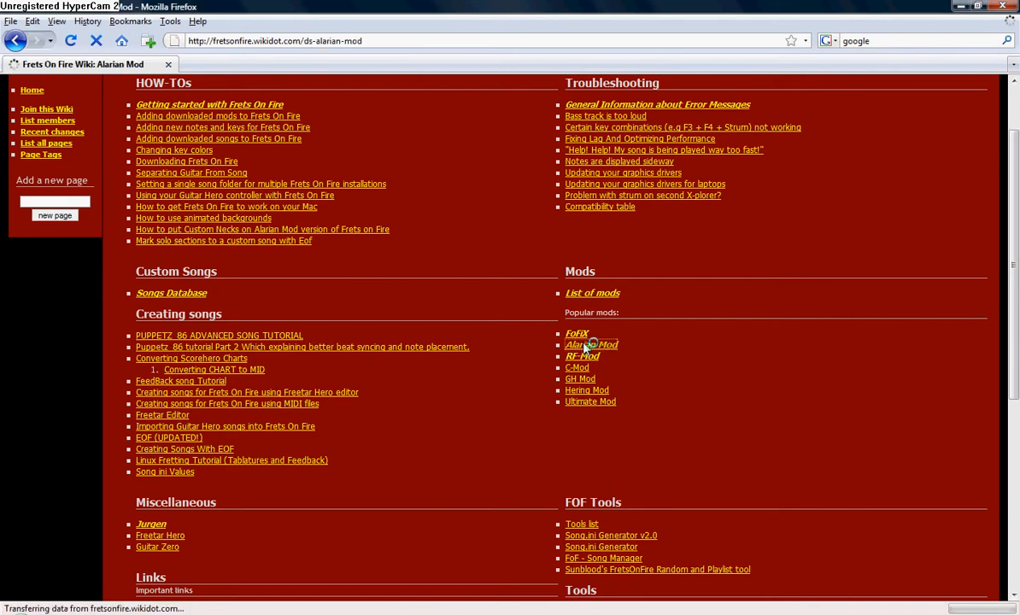
- Scroll through the Alarian Mod credits and changelog, then back to the home page's Links section
left_click(591, 345)
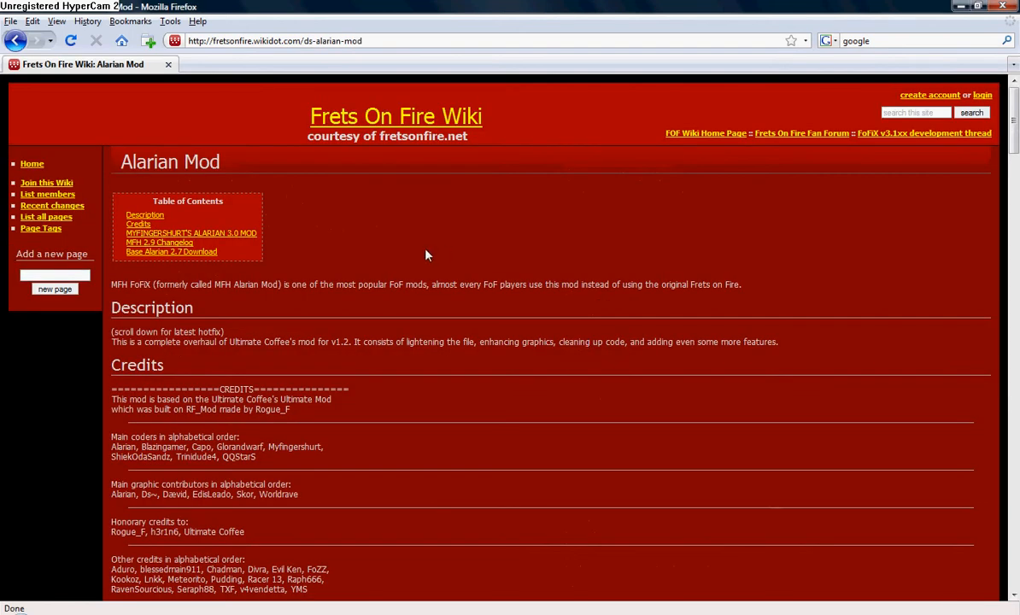
scroll("down", 3)
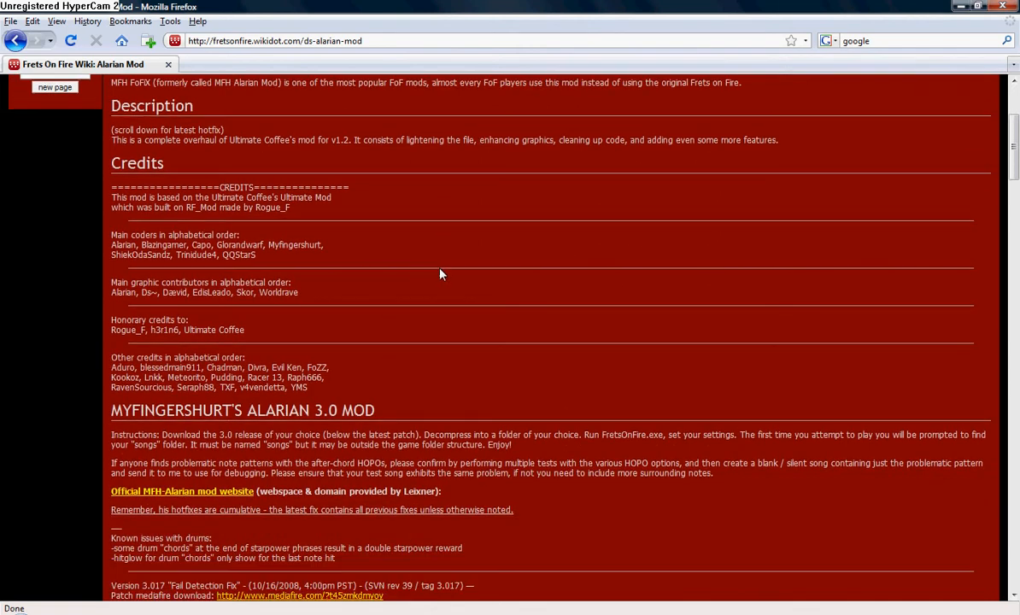
scroll("down", 3)
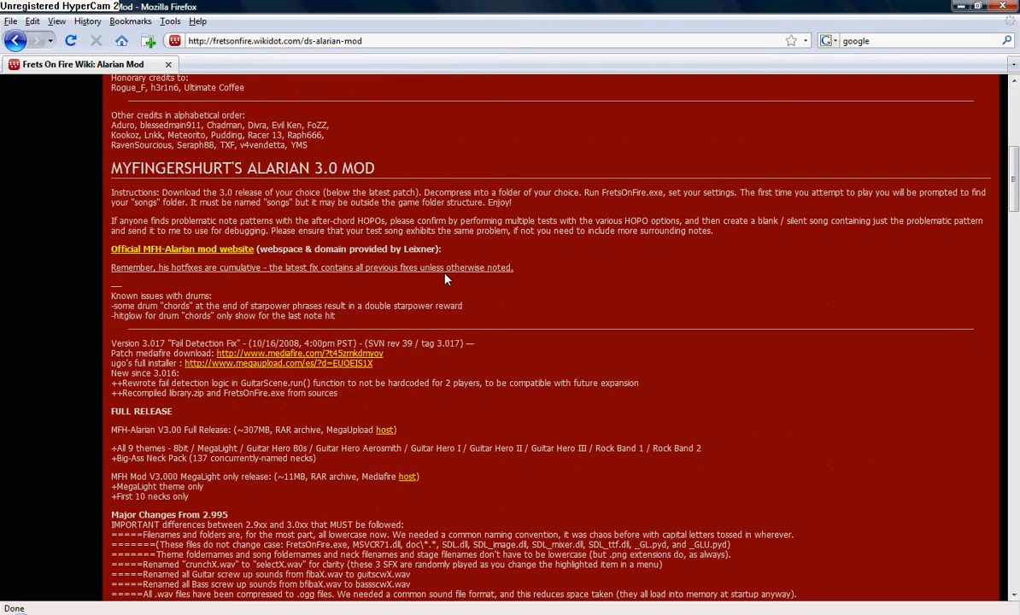
scroll("down", 3)
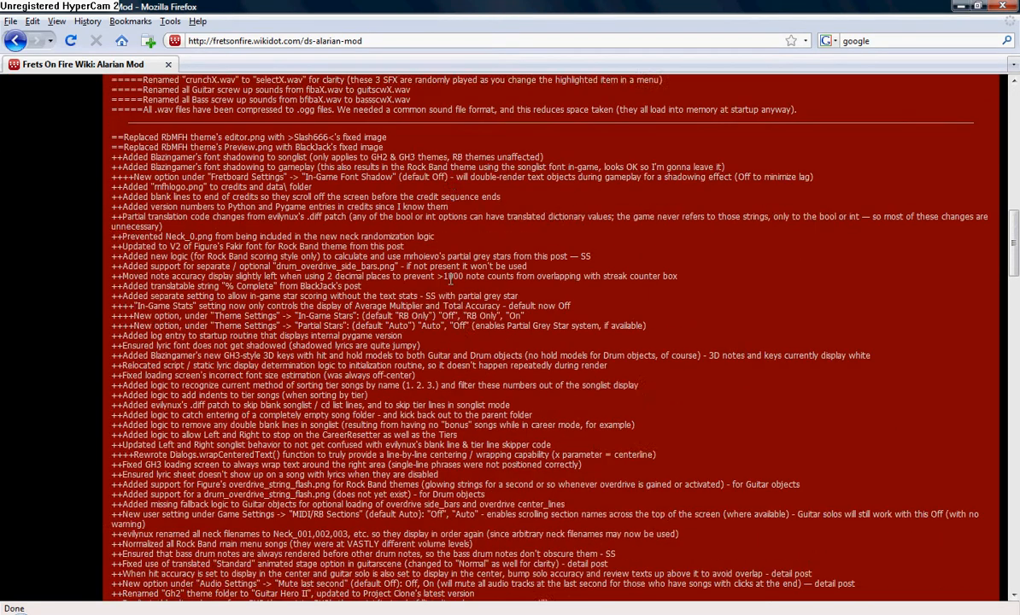
scroll("down", 3)
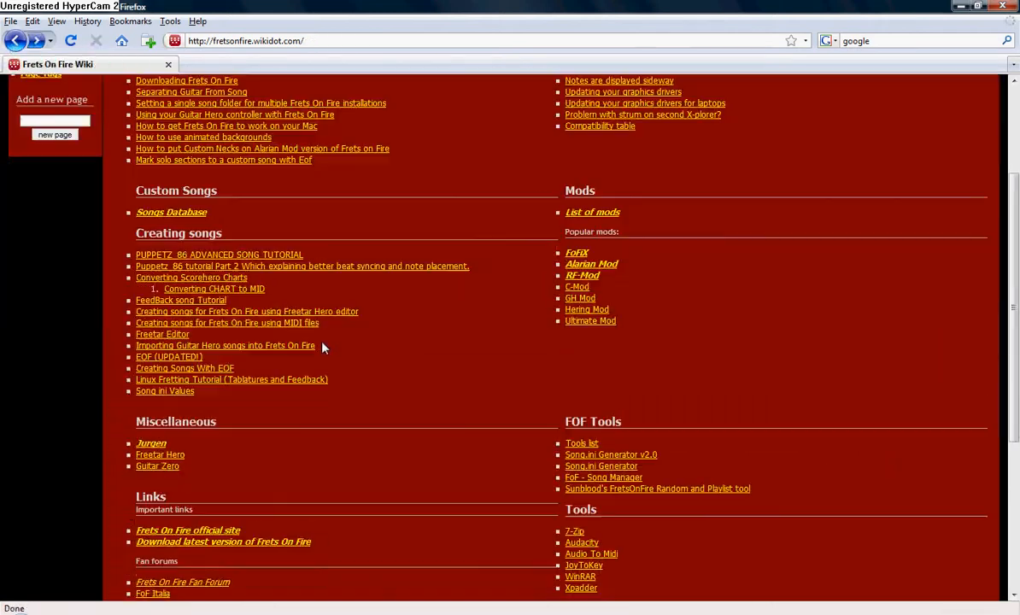
scroll("down", 3)
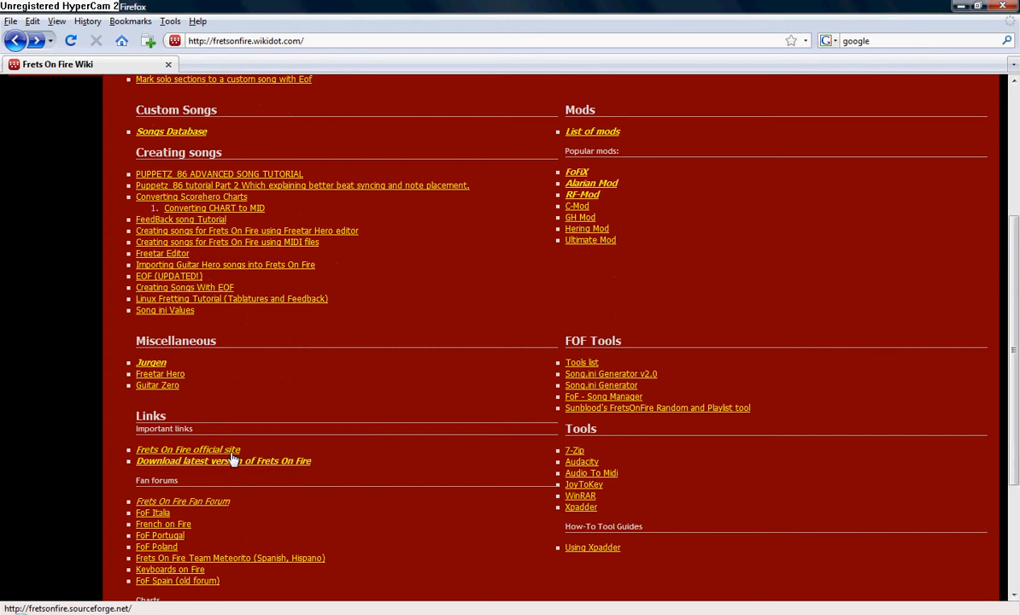
- View the Latest FoF download page, highlight a version number, and return to the wiki home
left_click(222, 461)
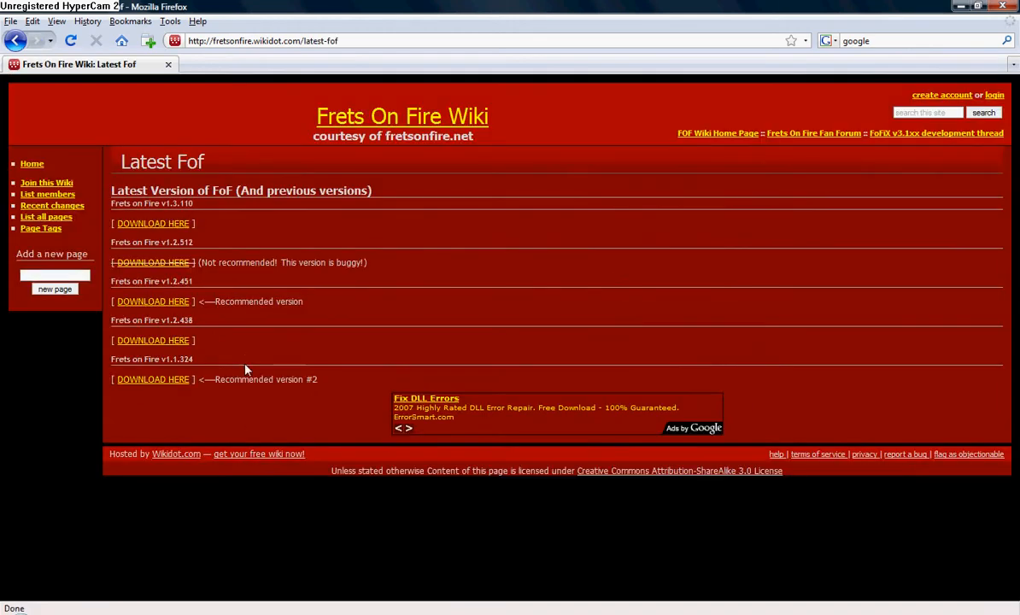
double_click(151, 280)
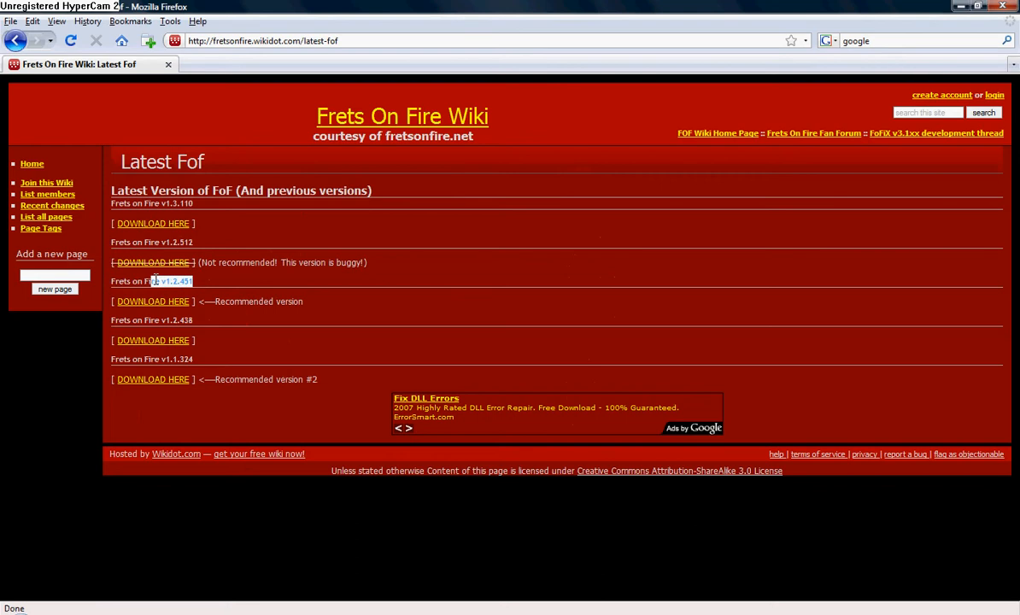
double_click(150, 281)
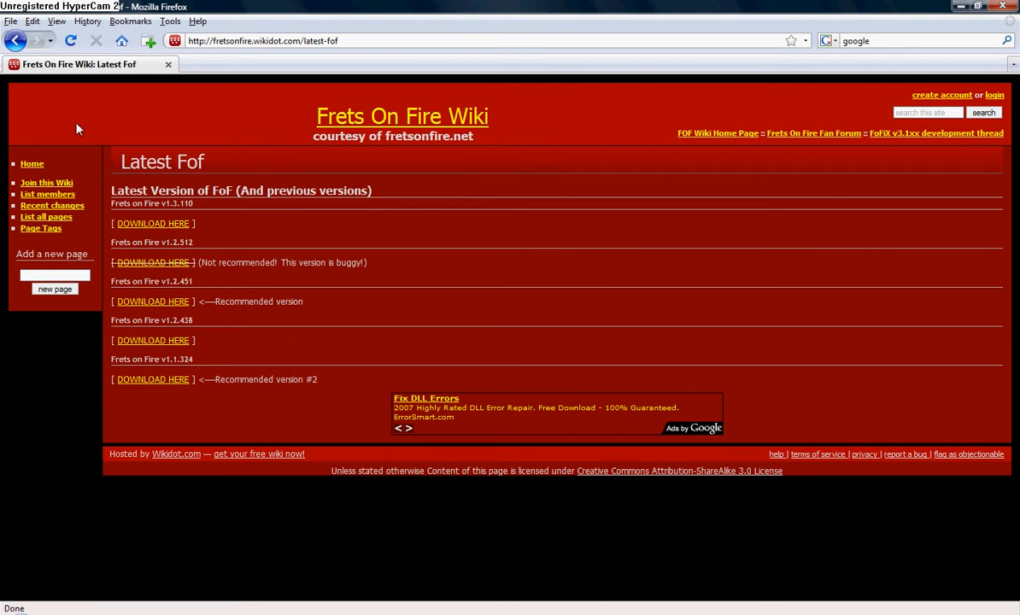
left_click(30, 164)
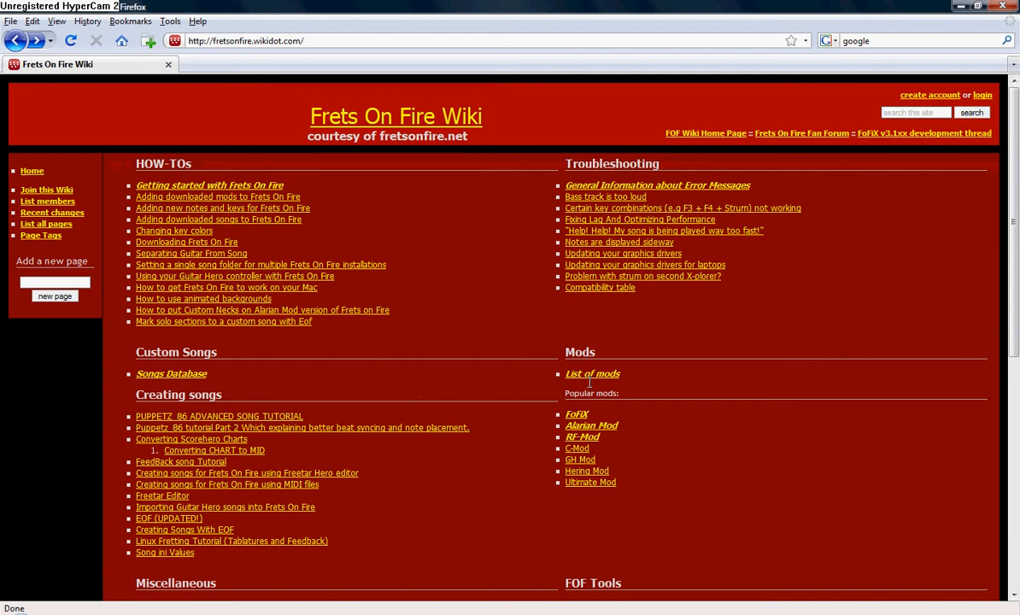
- Check the Hering Mod page's supported versions, highlighting FoF 1.2.451, then return home
left_click(588, 472)
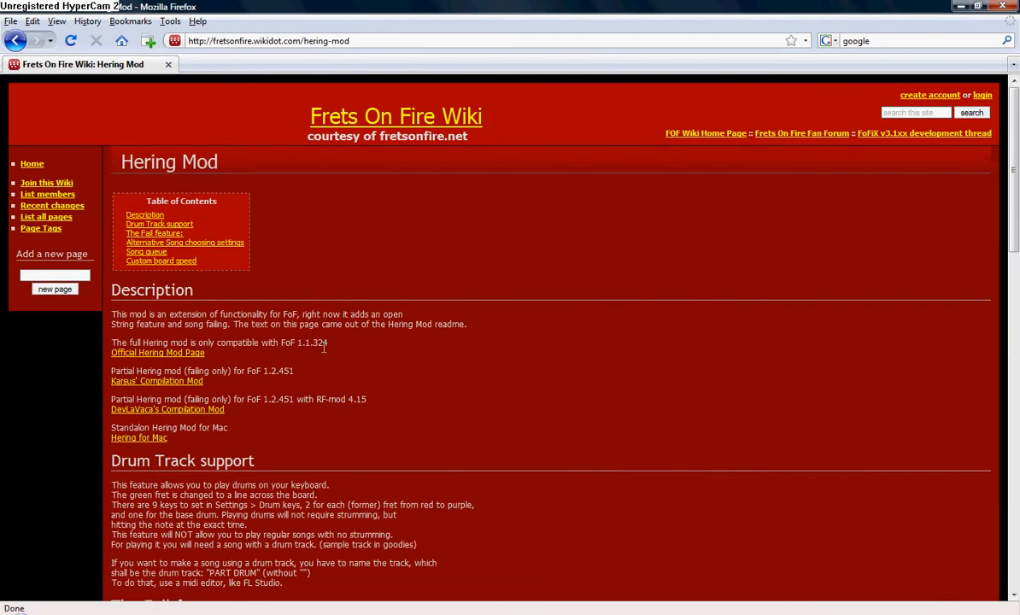
double_click(314, 341)
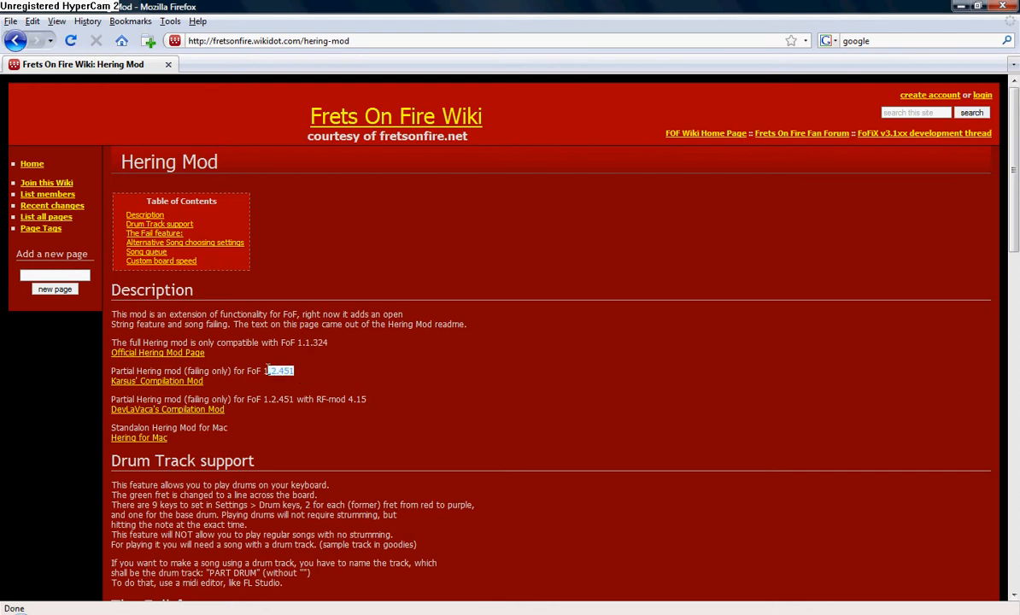
left_click_drag(291, 369, 248, 369)
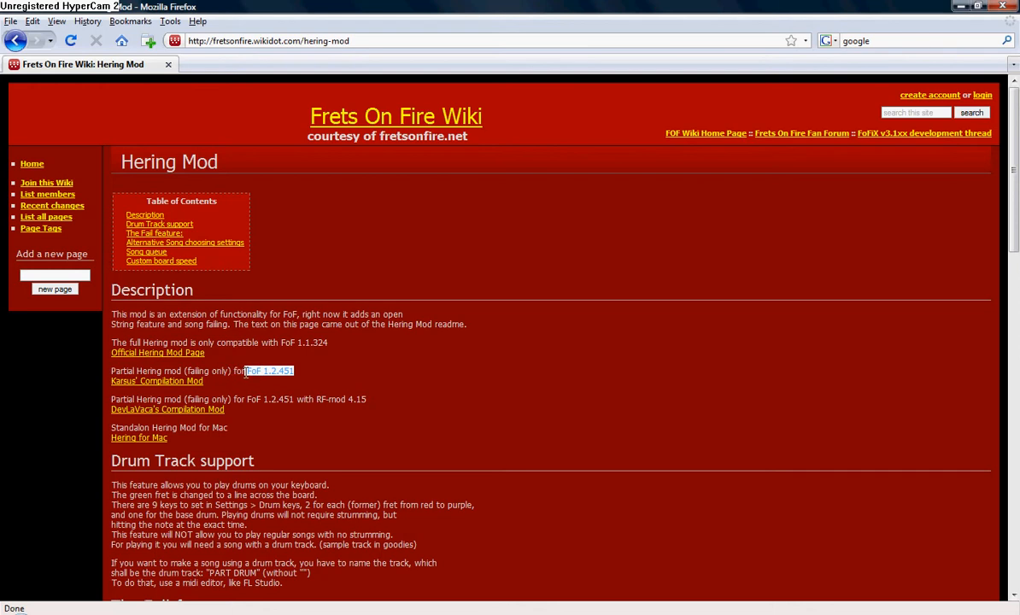
left_click(342, 376)
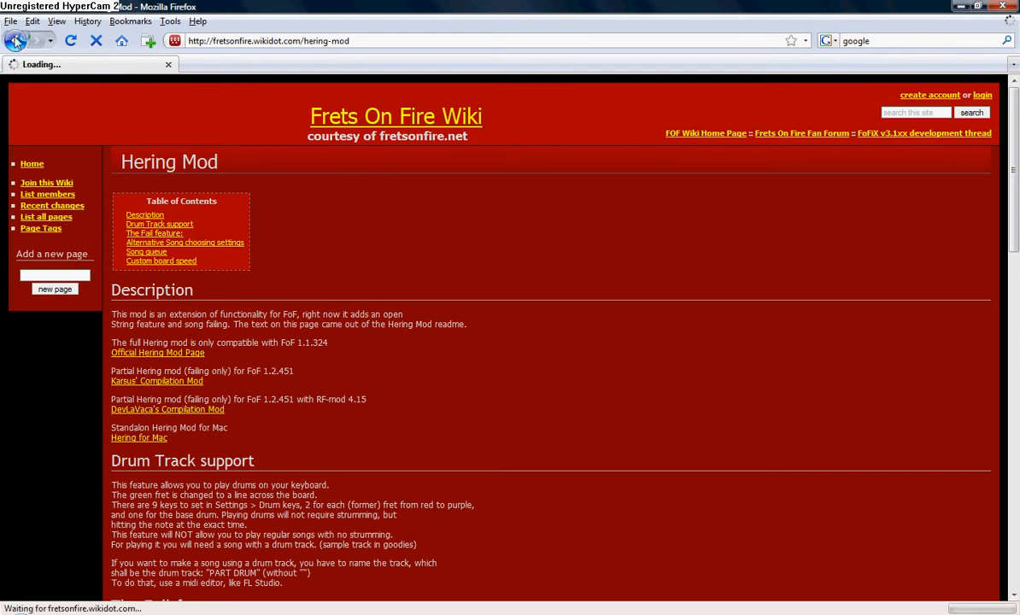
left_click(14, 41)
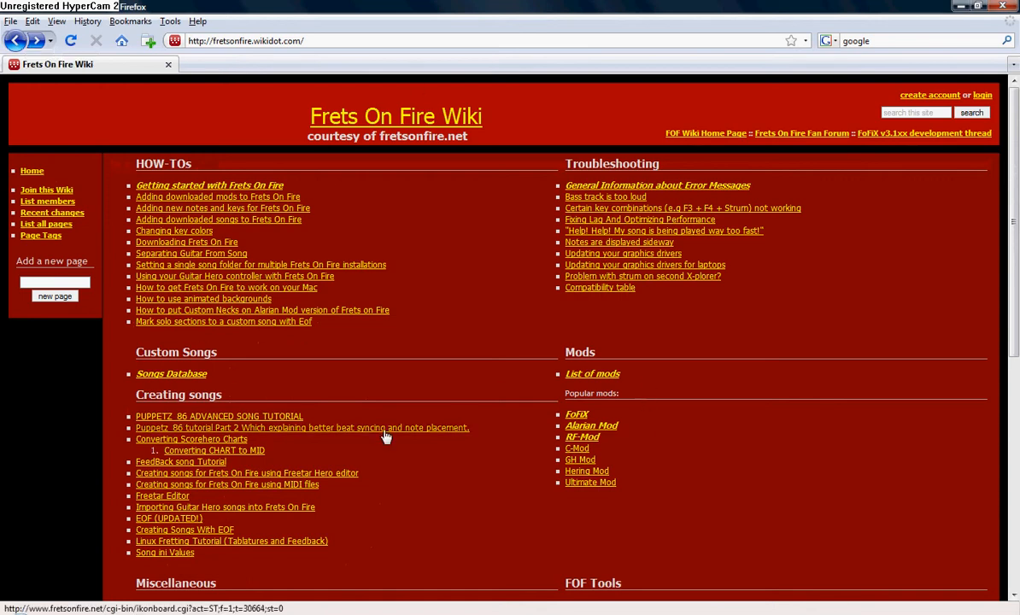
- View the Songs Database page, highlight its 'PLEASE NOTE' registration notice, then return home
left_click(171, 372)
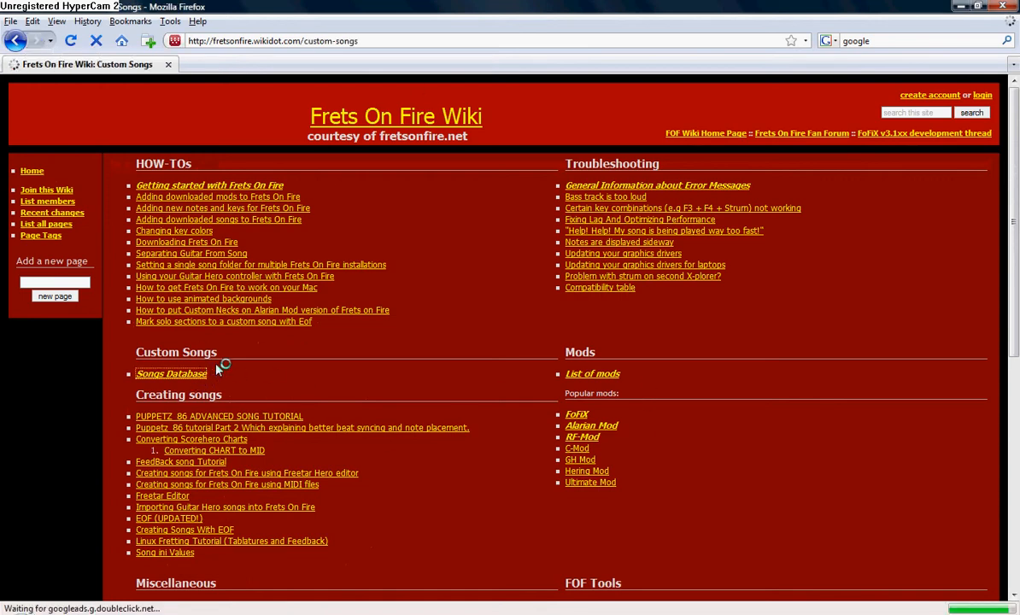
left_click(171, 372)
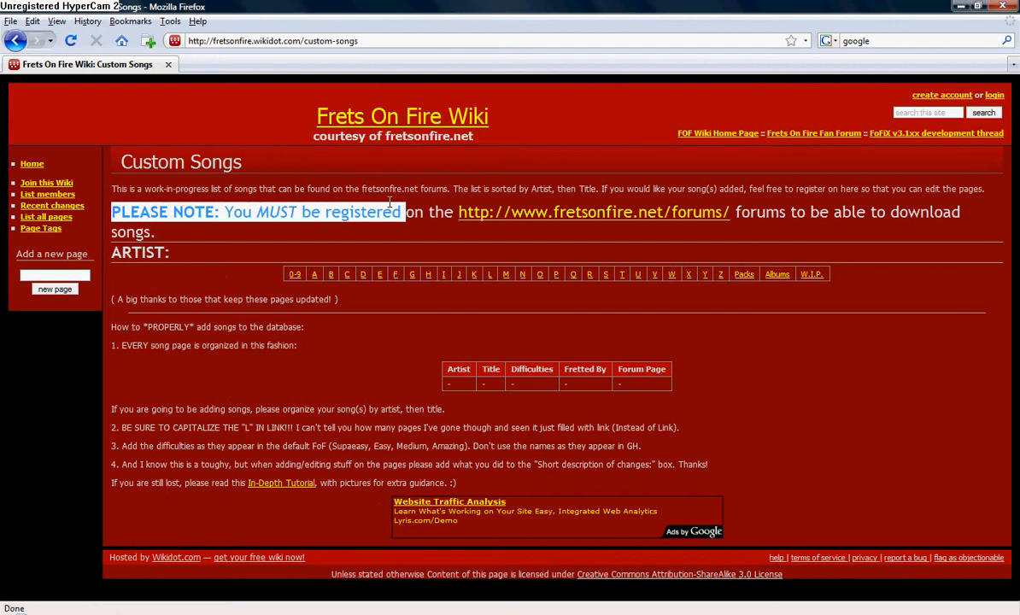
left_click_drag(407, 212, 919, 212)
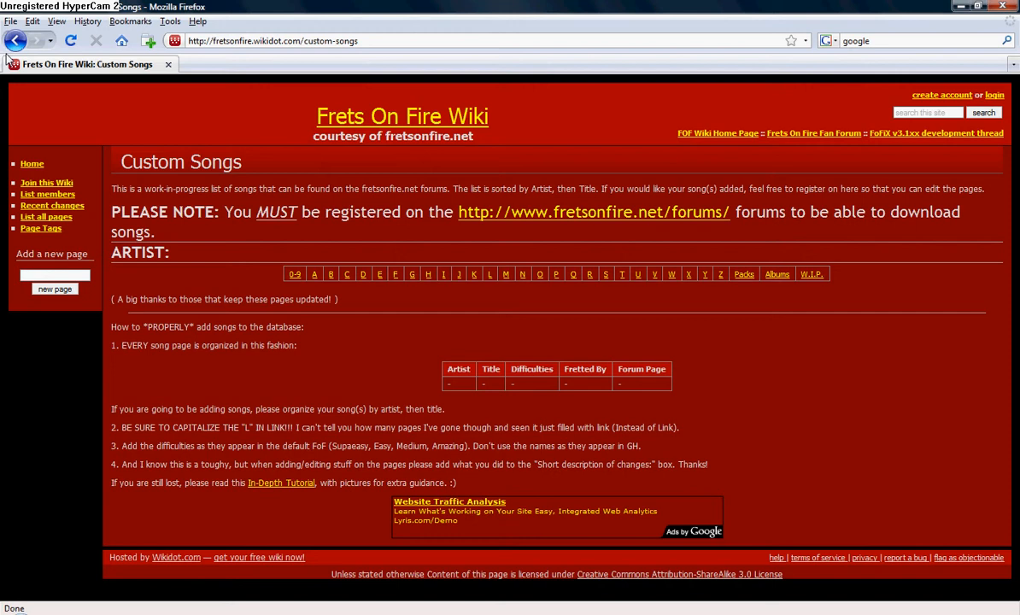
left_click(15, 41)
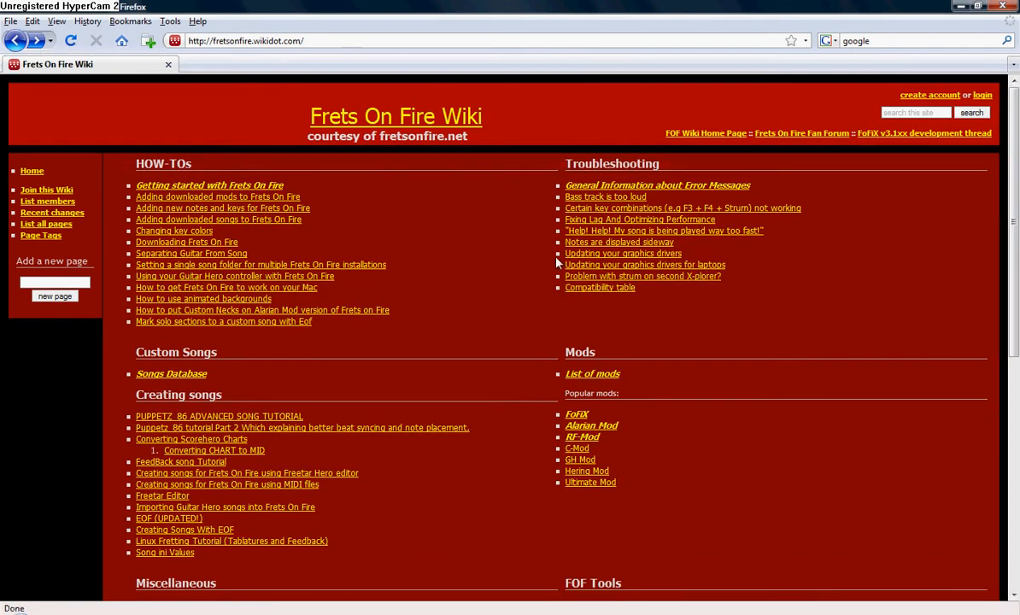
- Scroll to the Mods section and go to the Ultimate Mod 1.2.451 V2.0 page
scroll("down", 3)
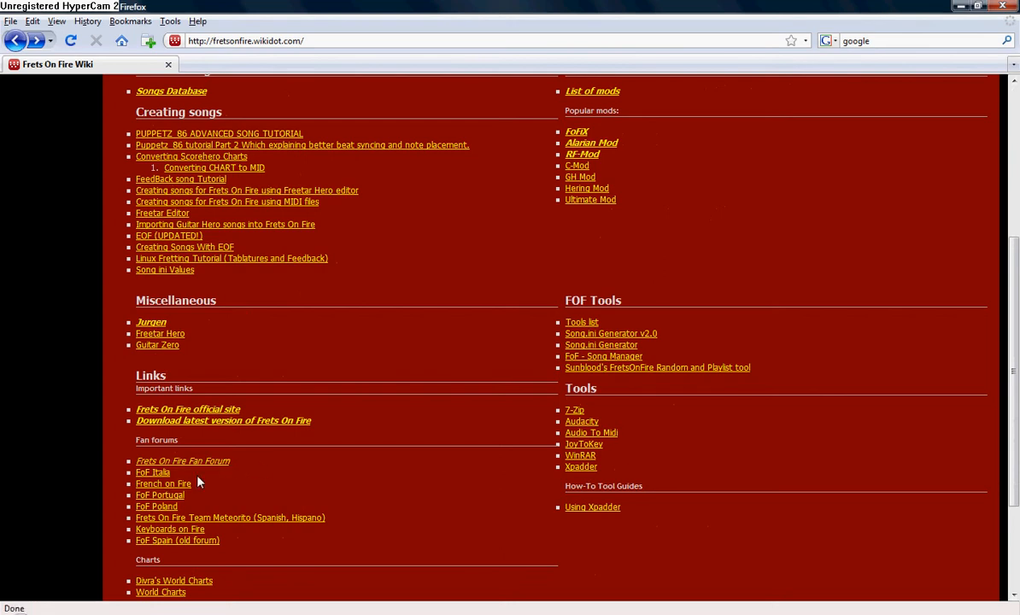
mouse_move(506, 415)
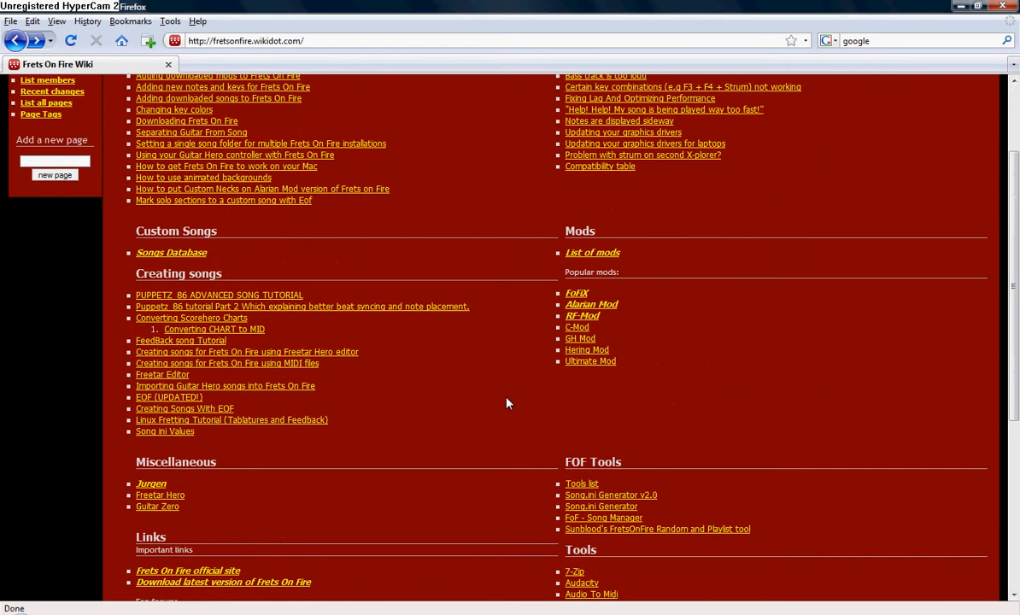
mouse_move(520, 405)
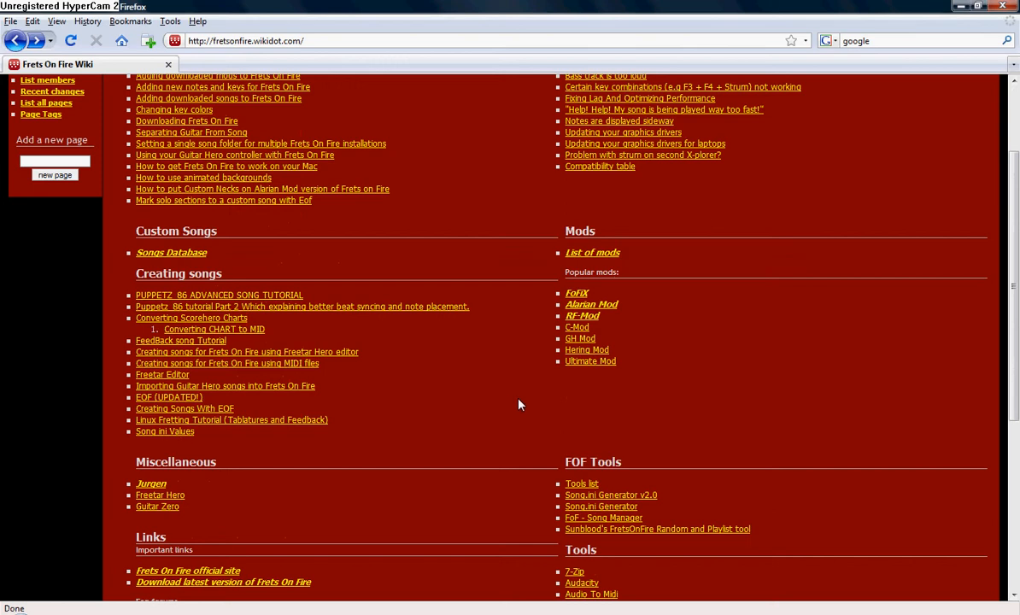
mouse_move(589, 362)
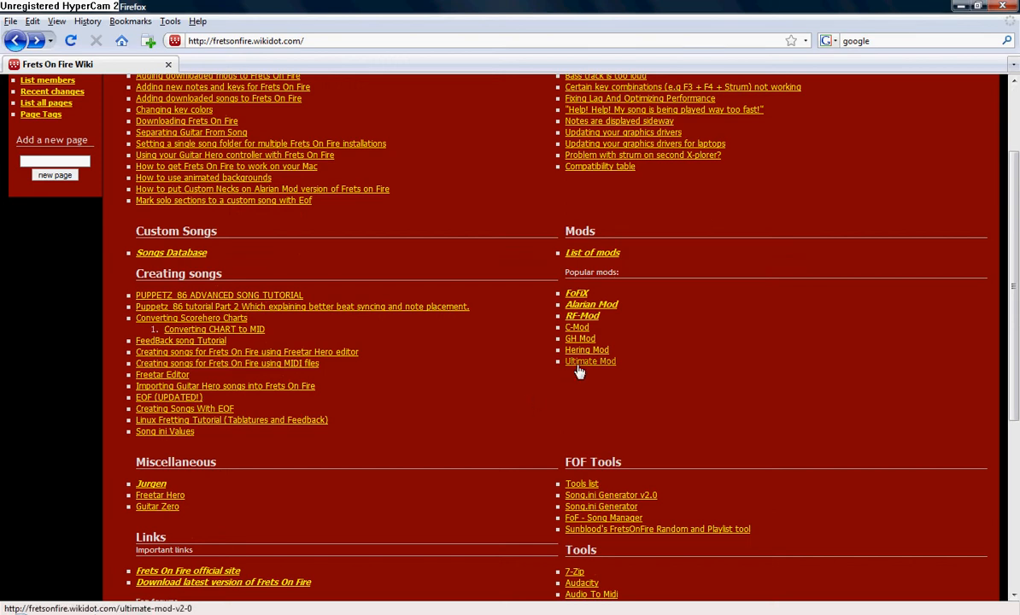
left_click(589, 362)
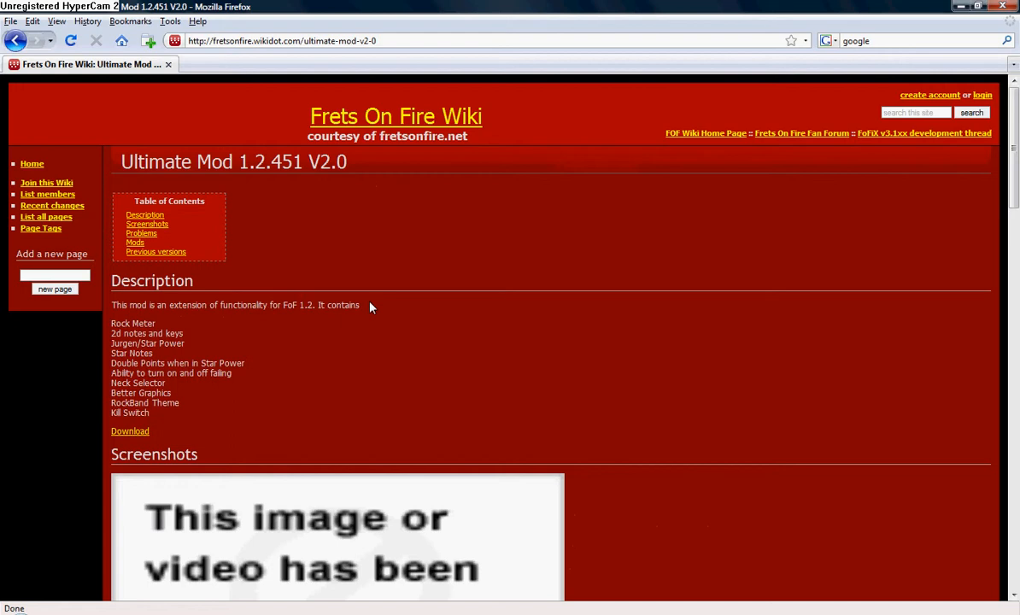
- Scroll through the Ultimate Mod screenshots and Problems section, then return to the wiki home
scroll("down", 3)
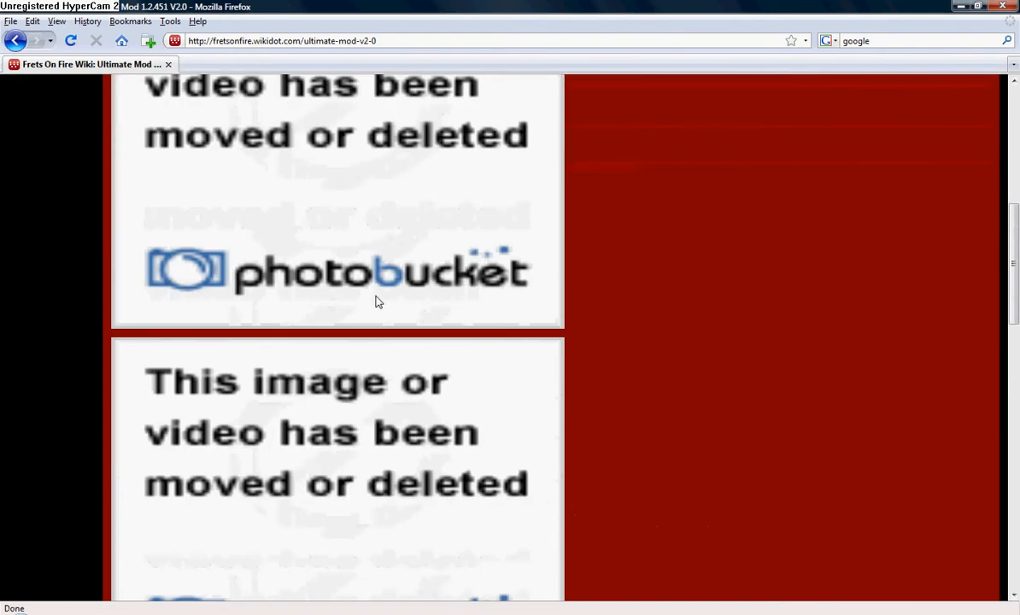
scroll("down", 3)
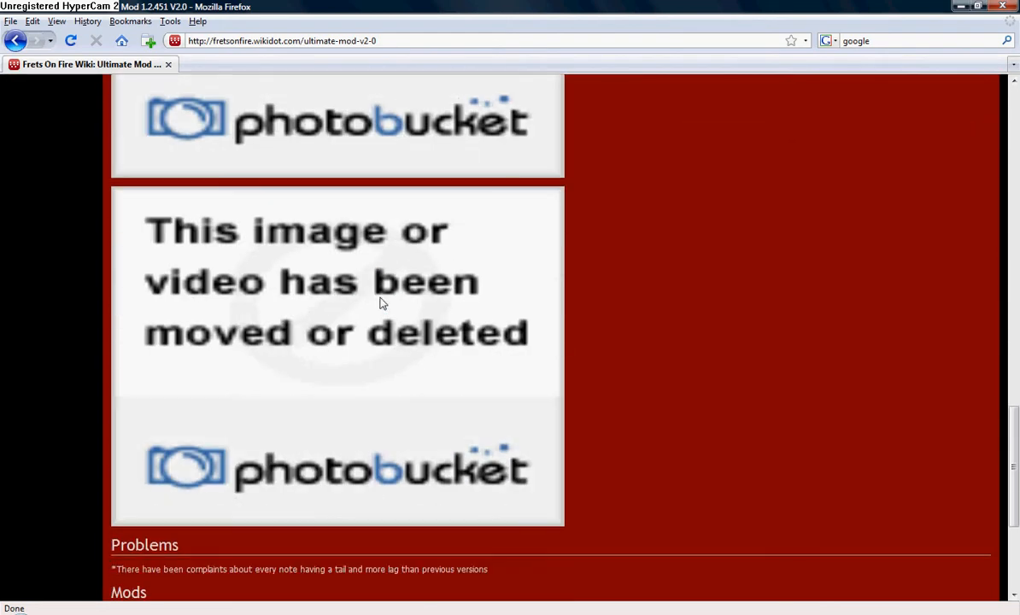
scroll("down", 3)
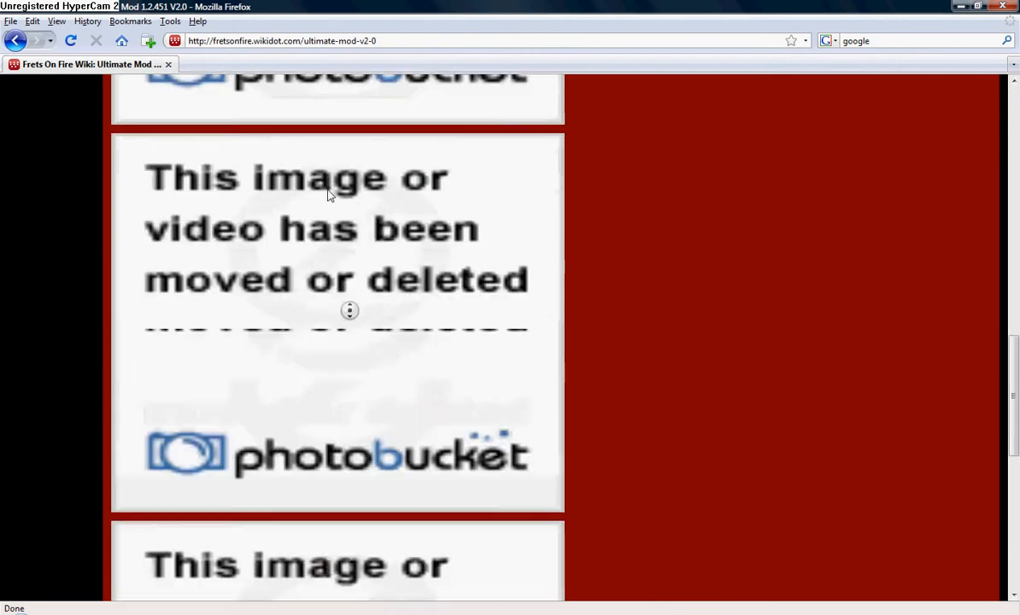
left_click(13, 41)
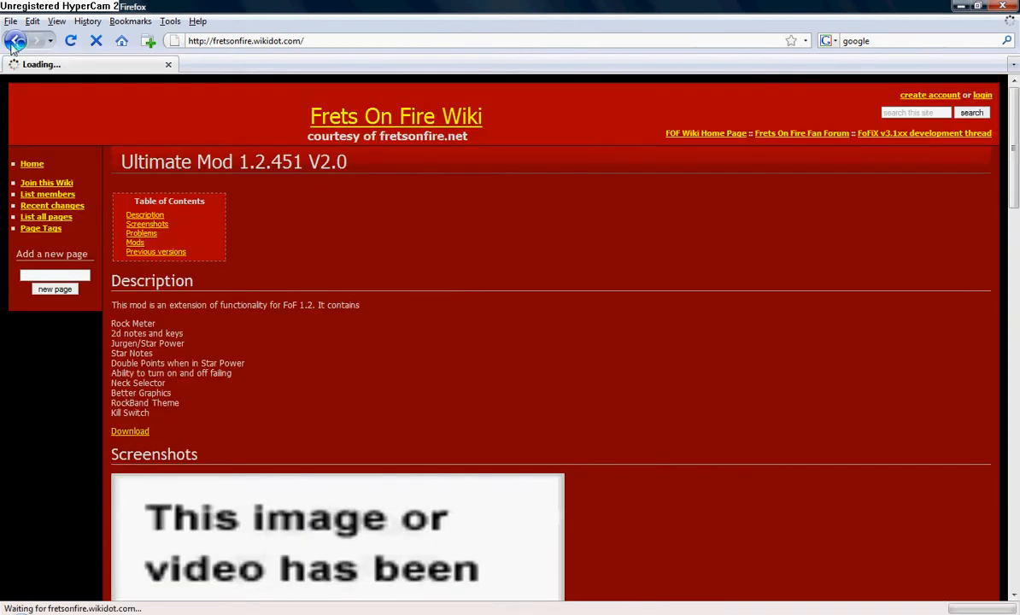
left_click(14, 41)
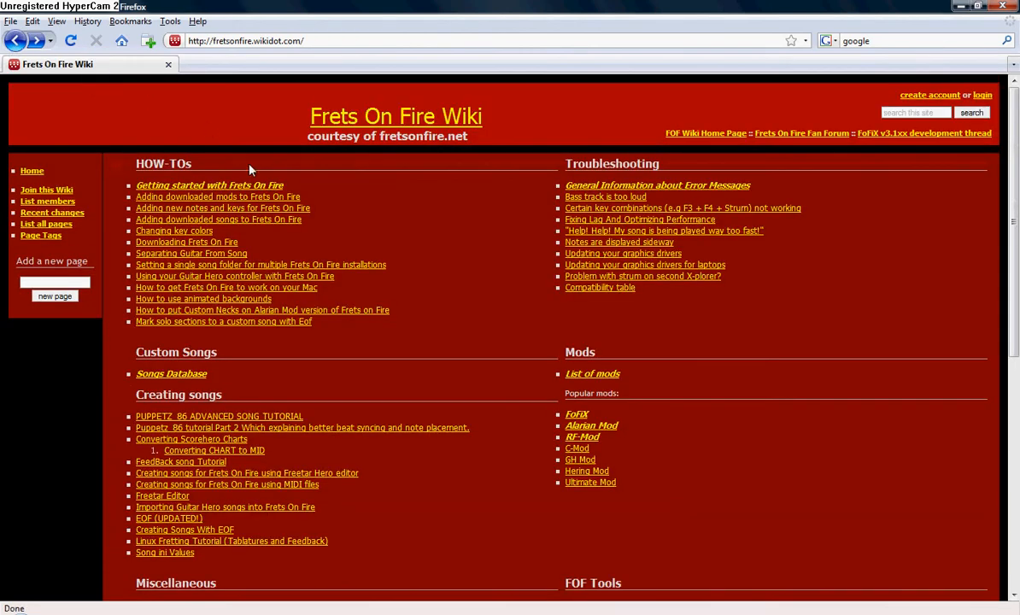
mouse_move(509, 349)
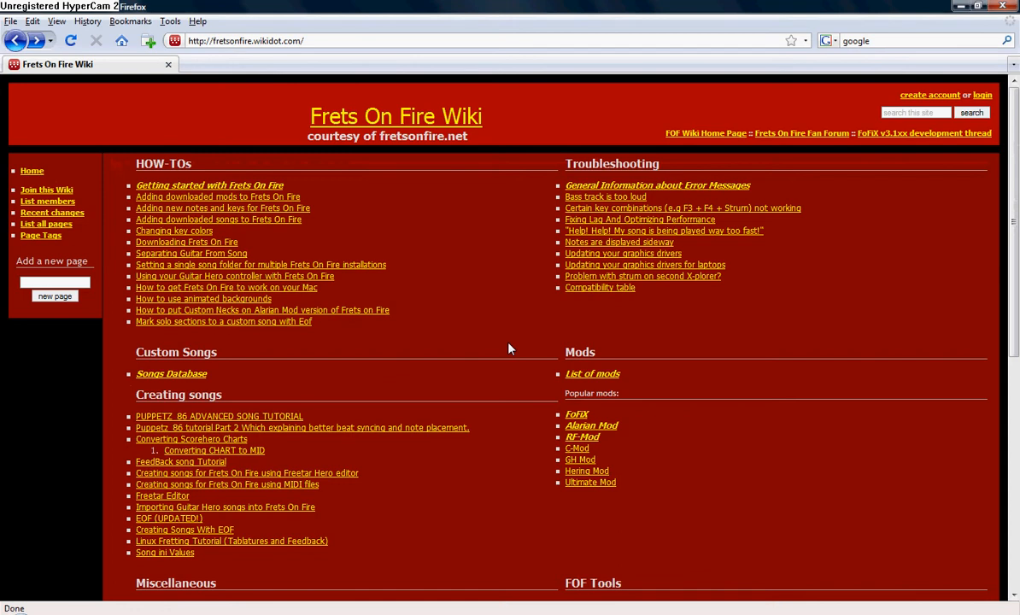
mouse_move(516, 340)
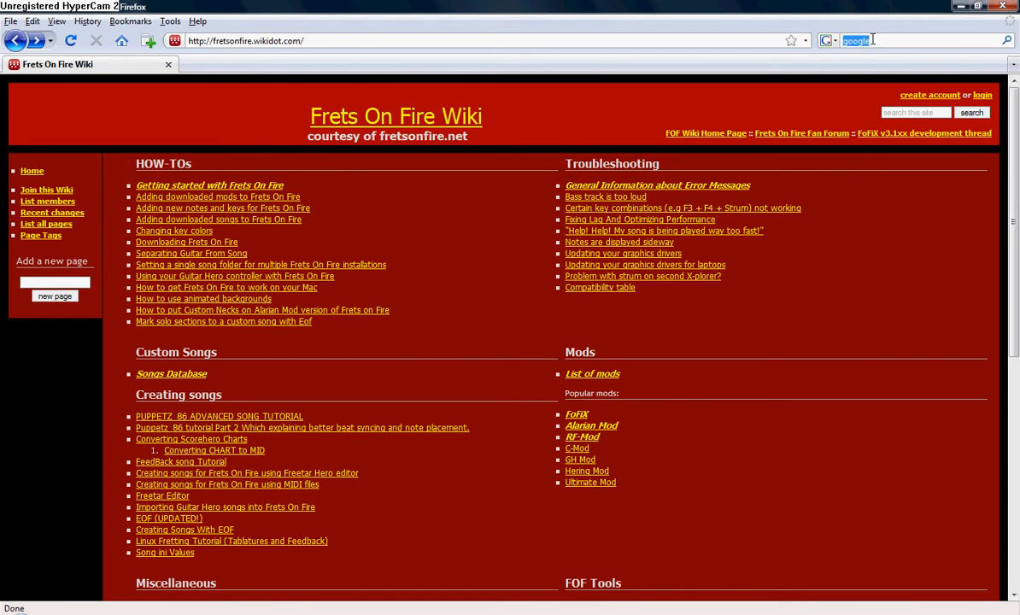
- Search 'geetar' from the Firefox search bar to reach the Geetar Freaks site
type("geetar freak")
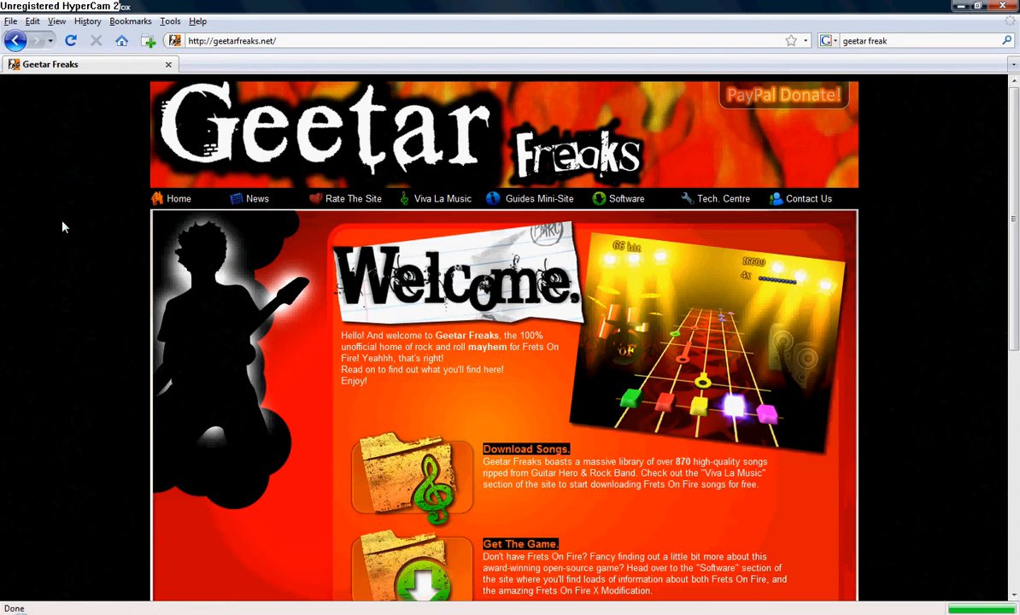
scroll("down", 3)
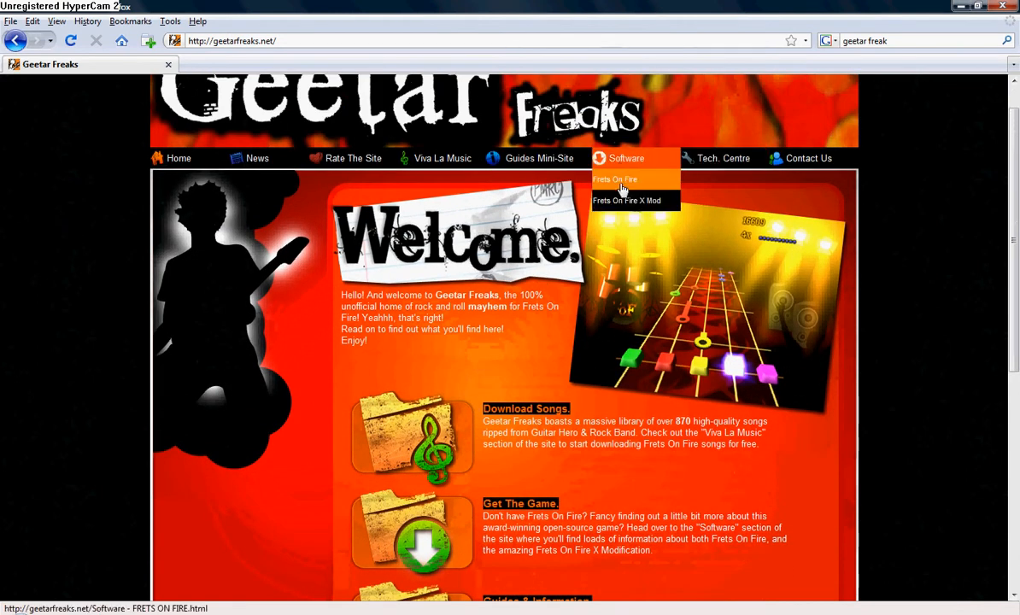
mouse_move(615, 158)
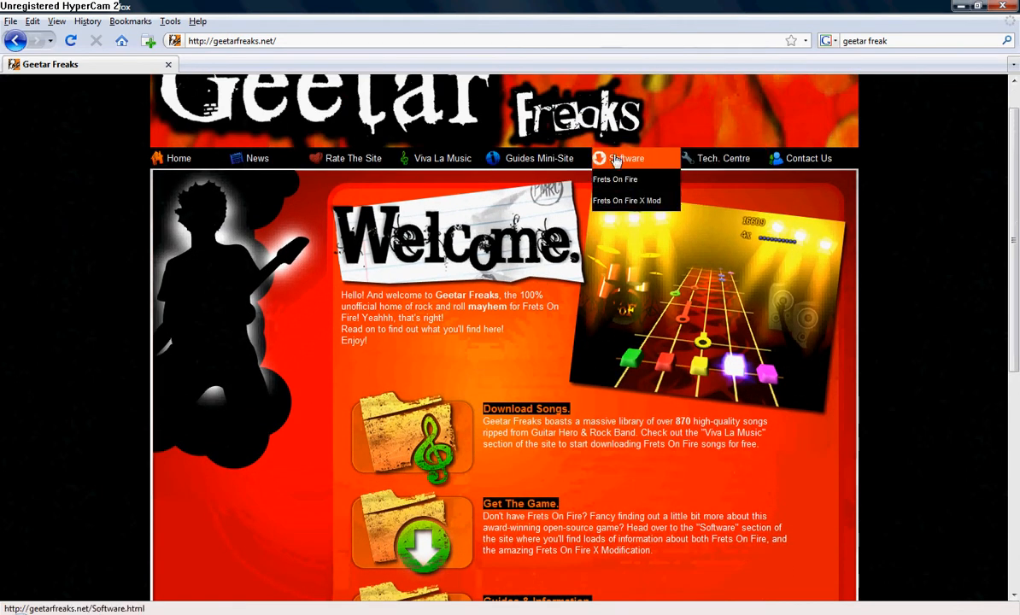
mouse_move(615, 180)
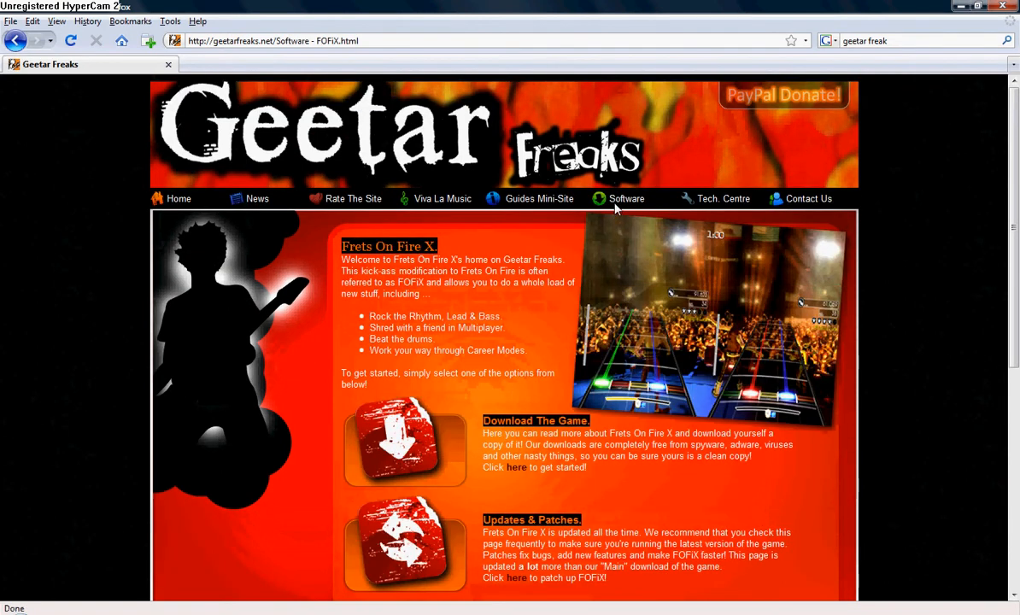
scroll("down", 3)
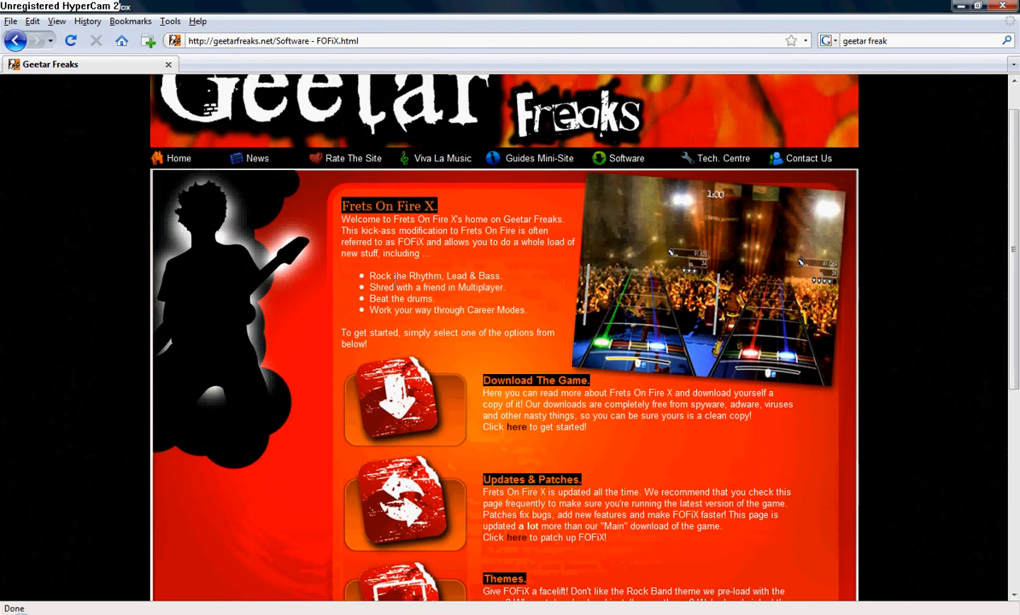
scroll("down", 3)
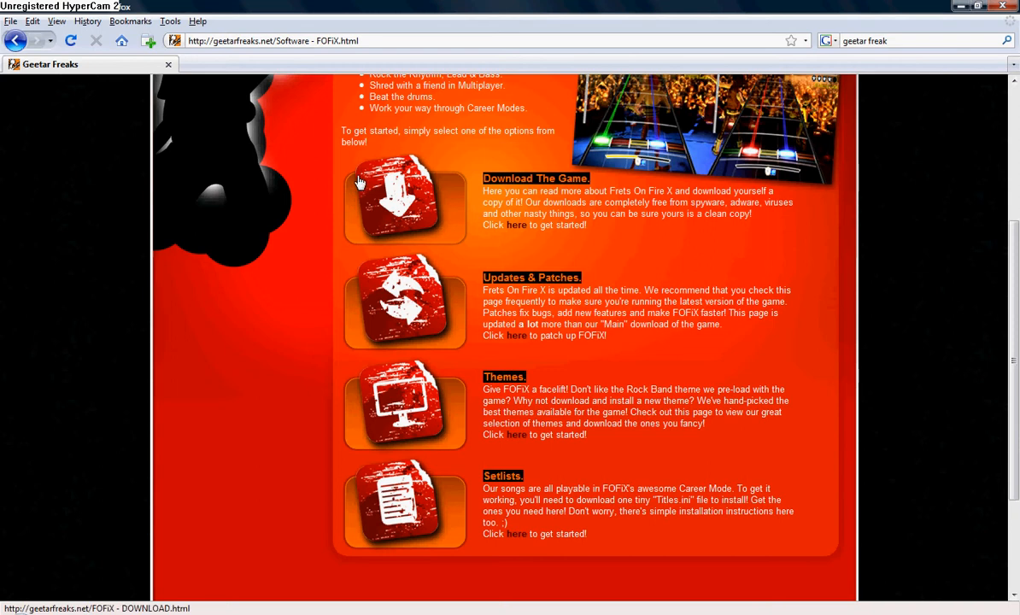
mouse_move(657, 462)
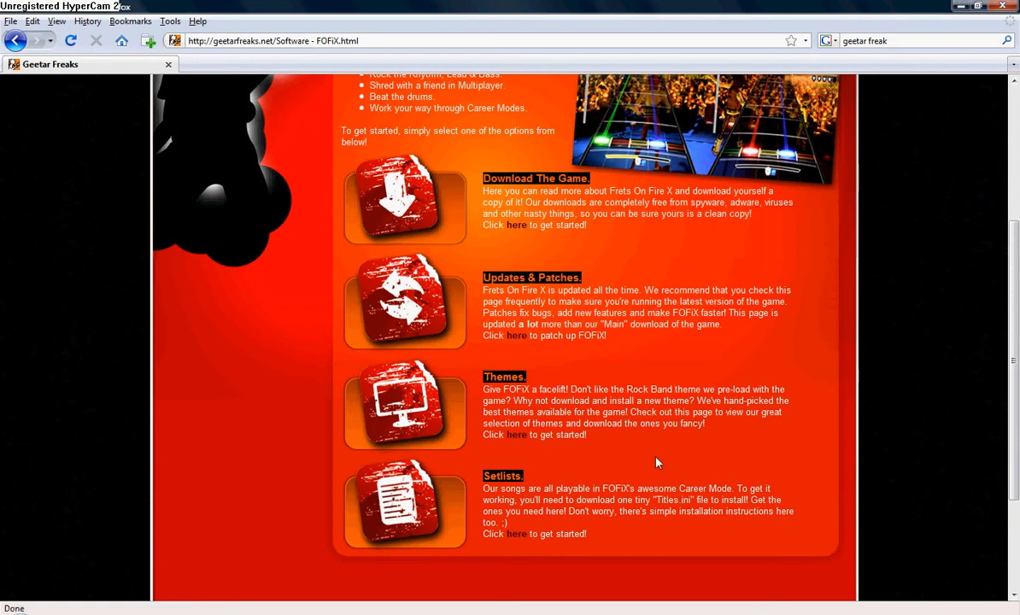
mouse_move(454, 280)
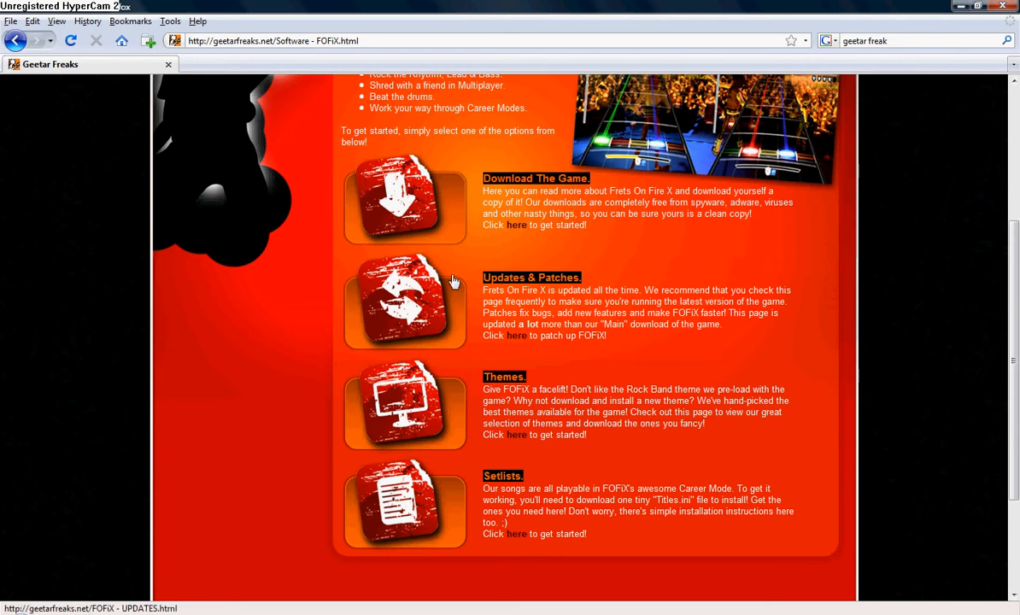
mouse_move(354, 198)
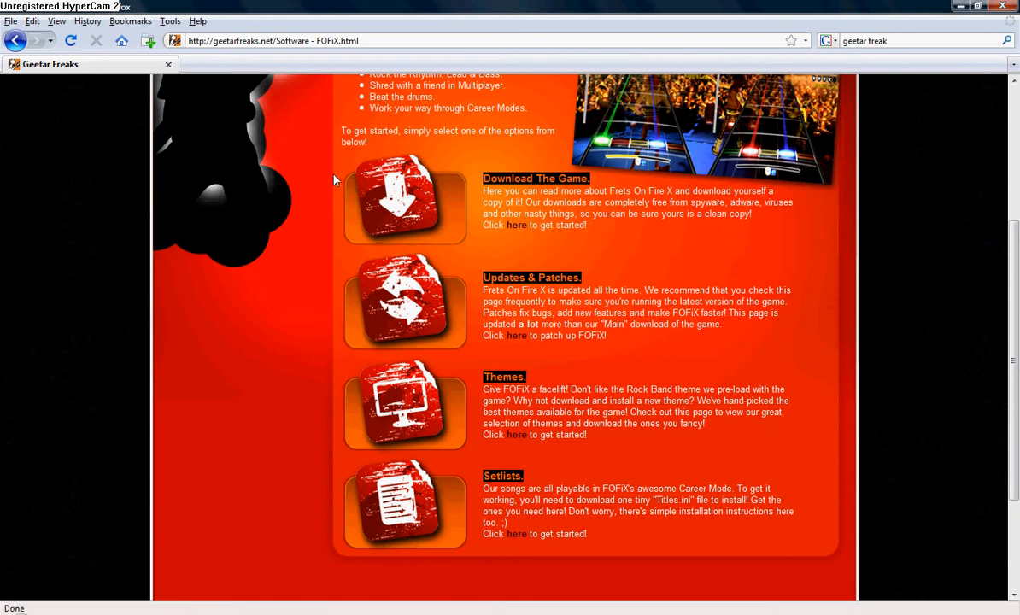
mouse_move(650, 260)
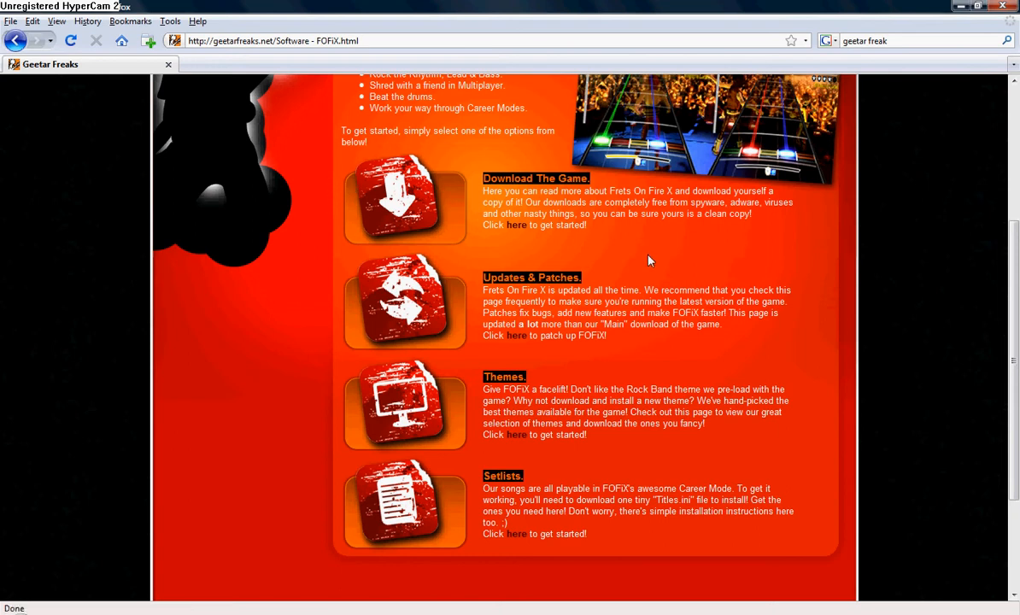
scroll("down", 3)
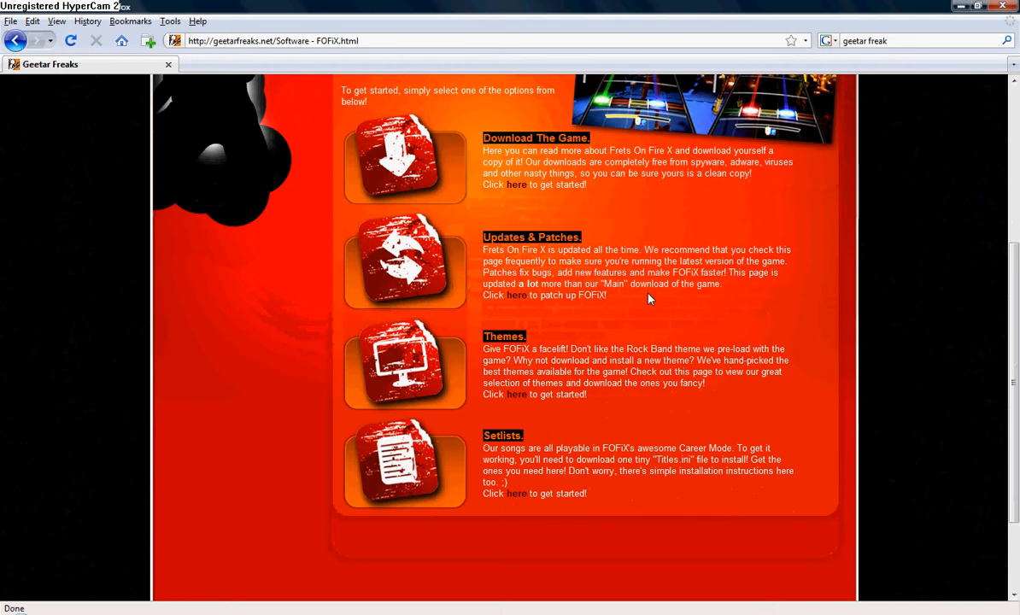
mouse_move(598, 341)
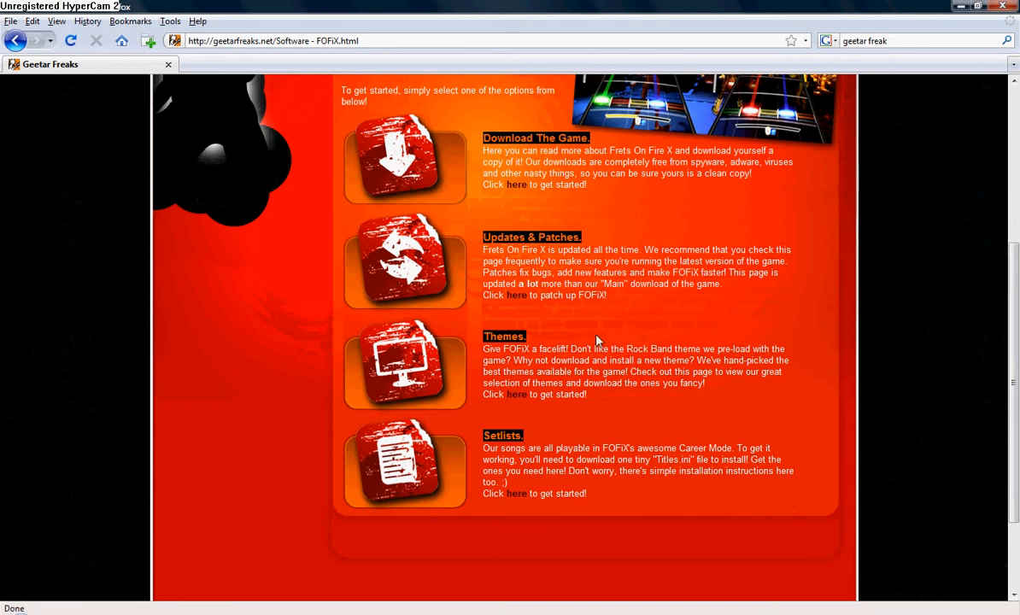
double_click(503, 334)
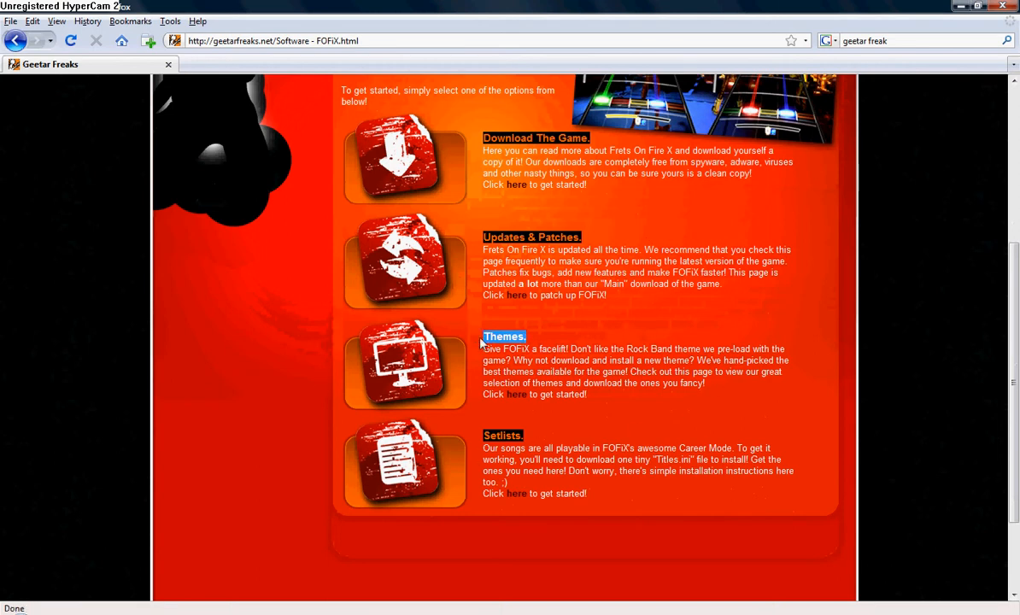
scroll("up", 3)
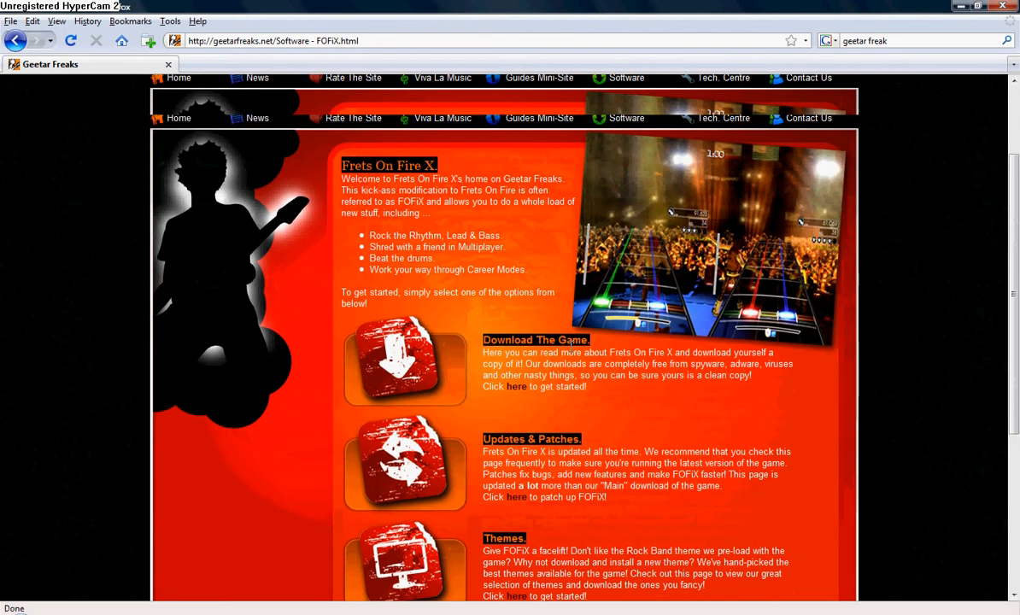
left_click(441, 199)
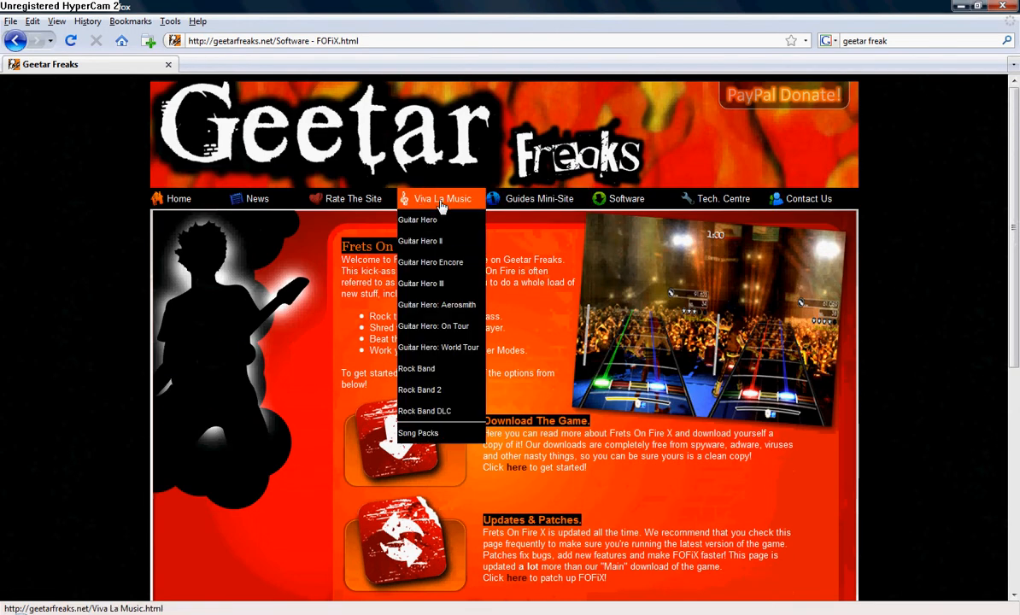
mouse_move(487, 174)
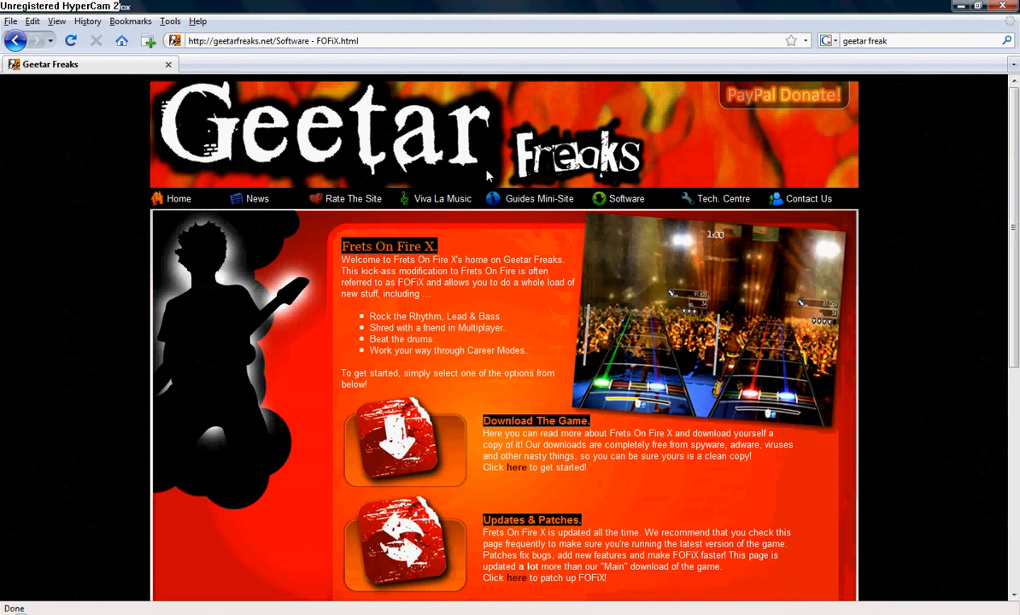
left_click(441, 198)
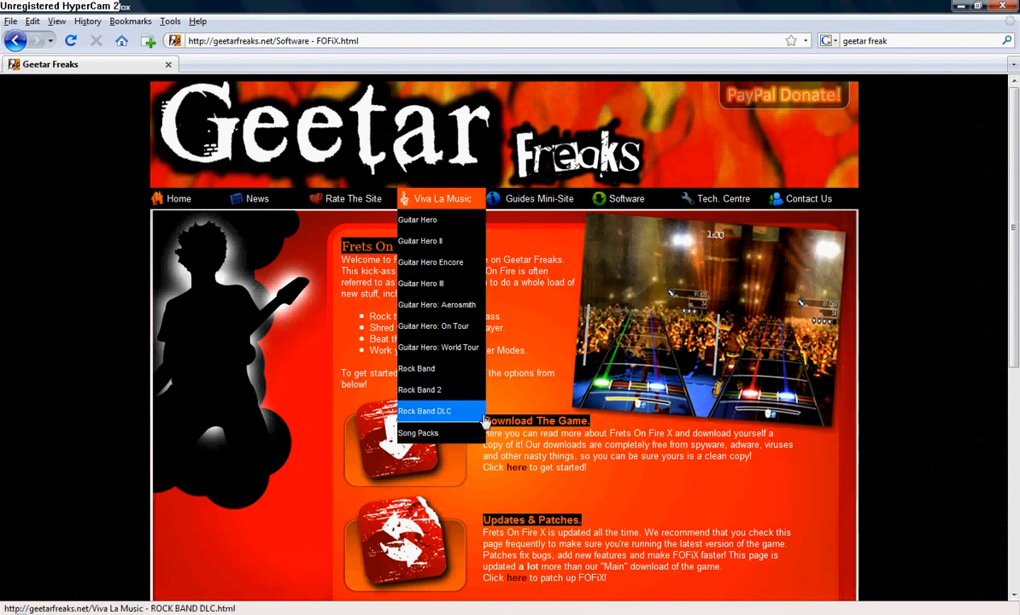
mouse_move(418, 432)
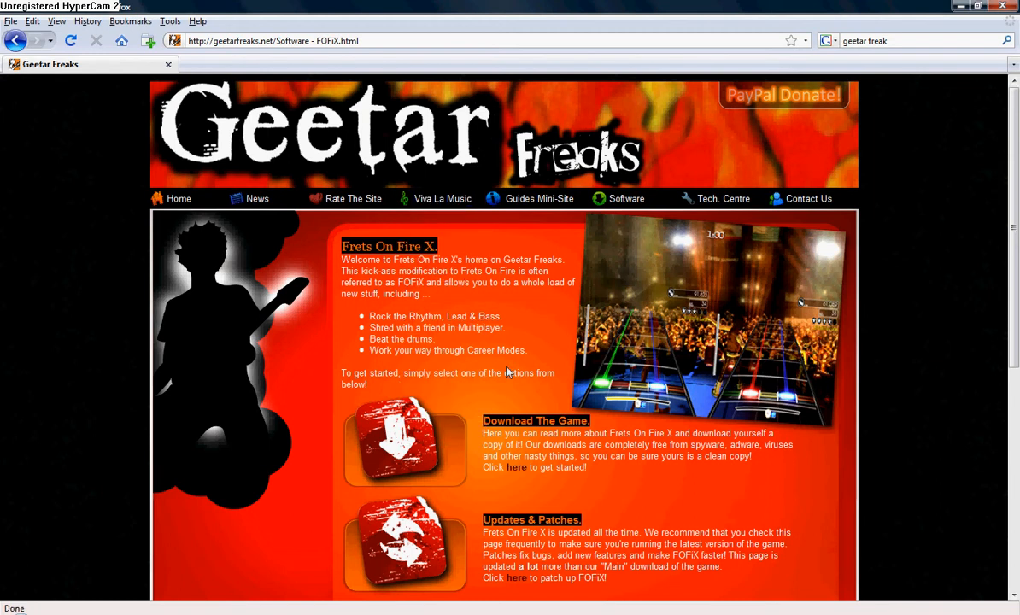
mouse_move(410, 309)
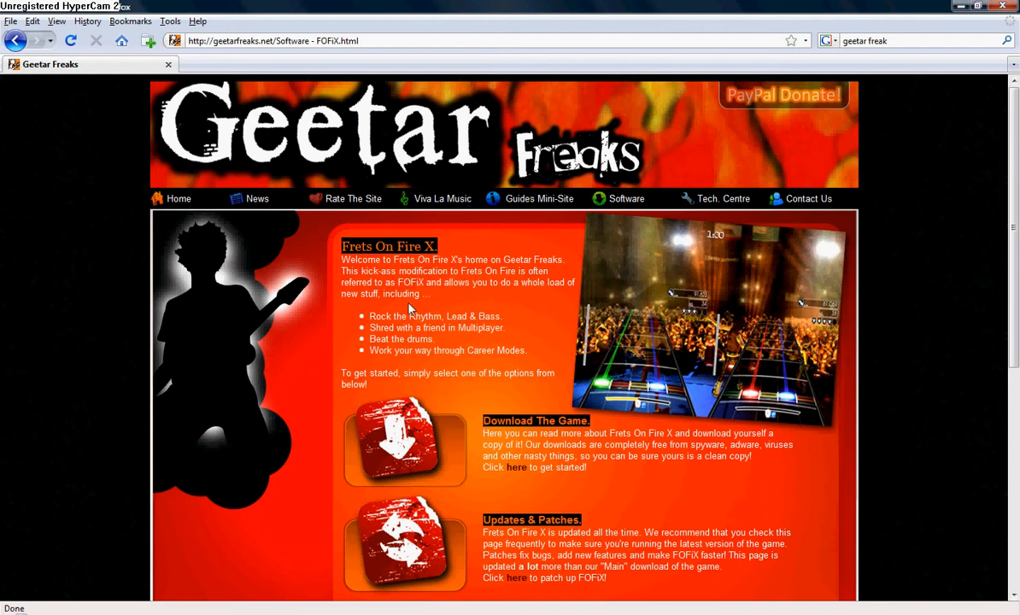
mouse_move(434, 303)
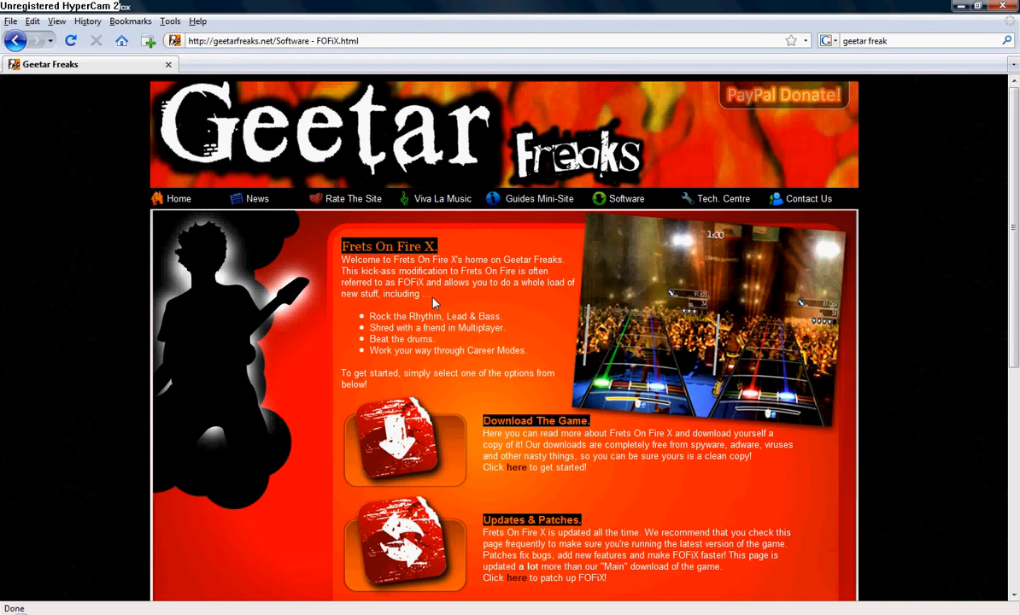